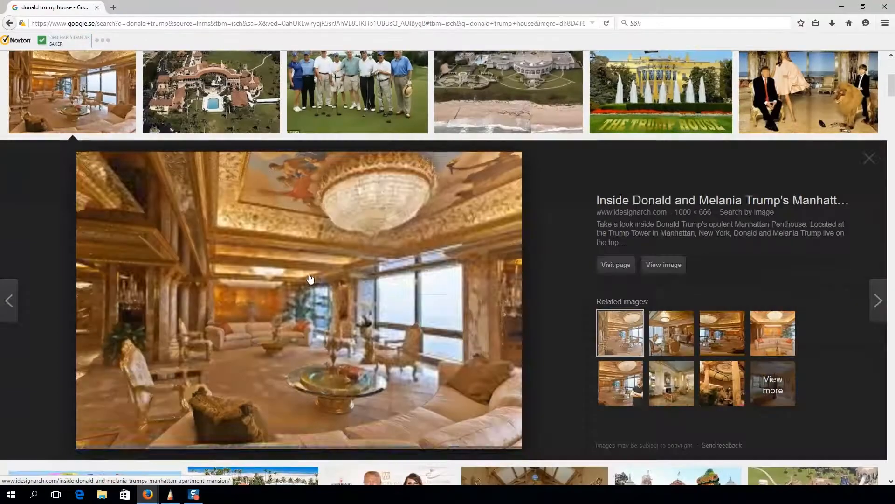
Copy Trump and Legolas pictures from Google Images into SketchBook's separate mood layers
{"action": "left_click", "coordinate": [193, 494]}
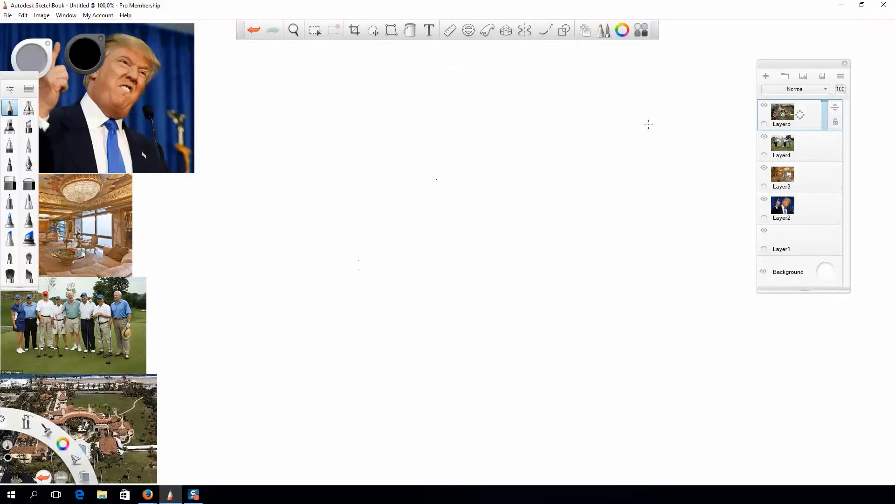
{"action": "left_click", "coordinate": [79, 493]}
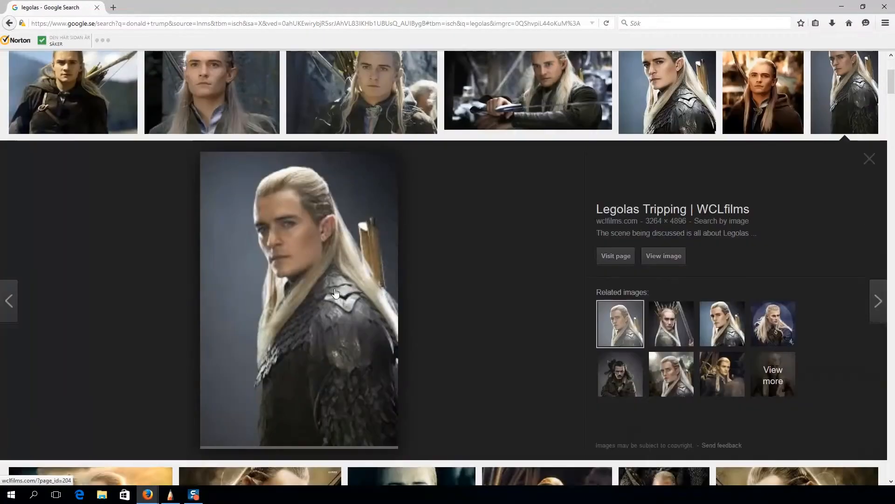
{"action": "right_click", "coordinate": [335, 293]}
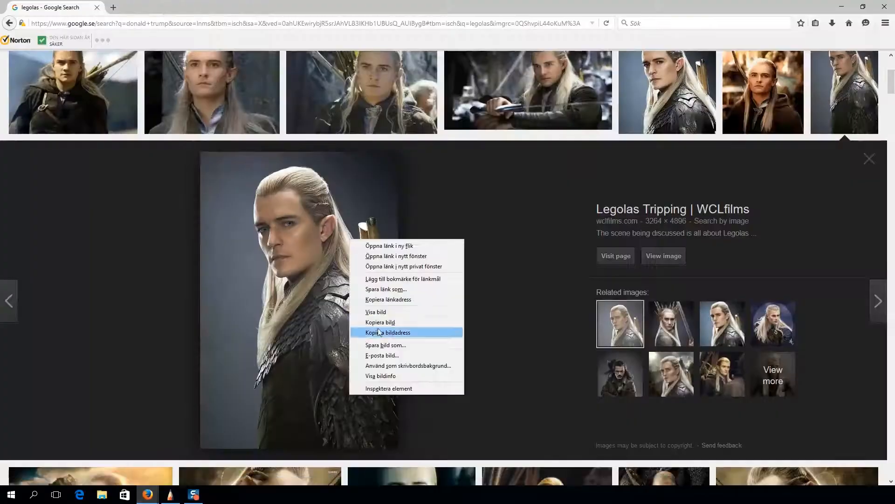
{"action": "left_click", "coordinate": [194, 494]}
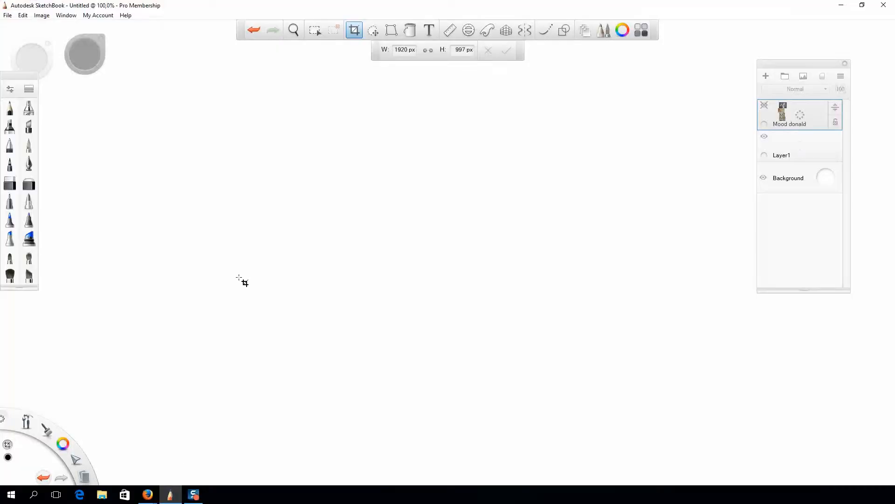
{"action": "left_click", "coordinate": [80, 494]}
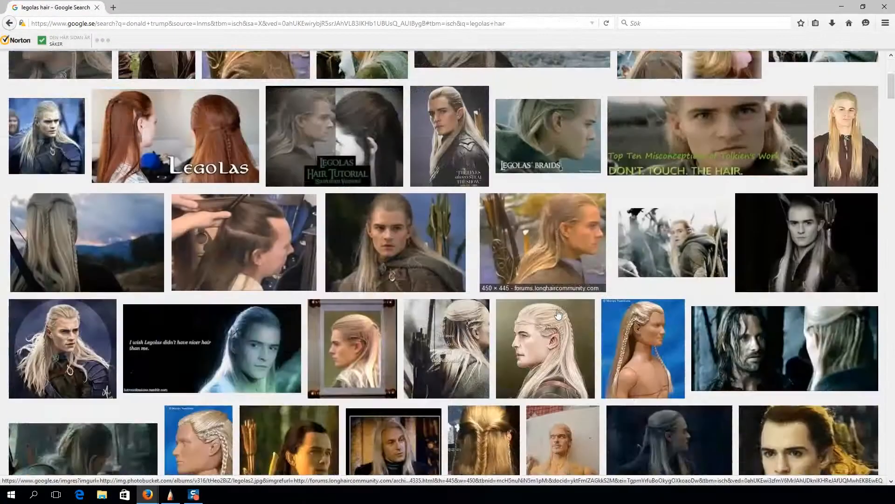
{"action": "left_click", "coordinate": [193, 495]}
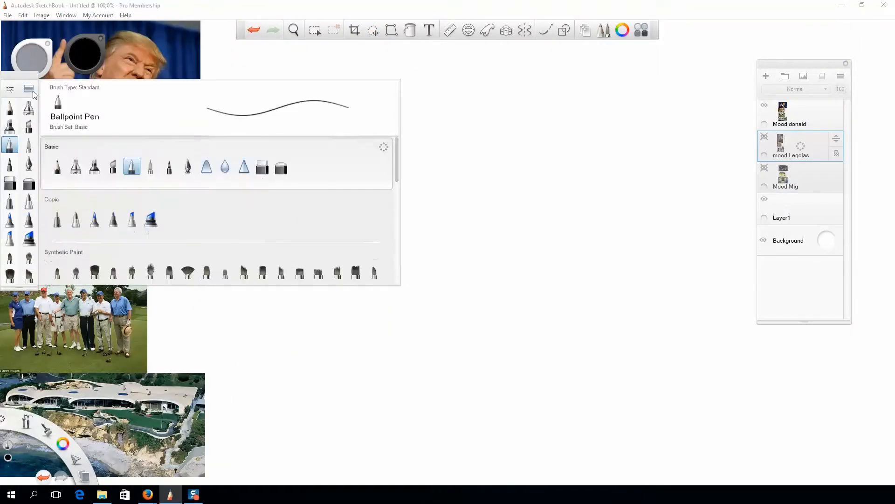
Pick the soft Do-It-Yourself brush and sketch Trump-inspired hilts on the Mood donald layer
{"action": "left_click", "coordinate": [300, 166]}
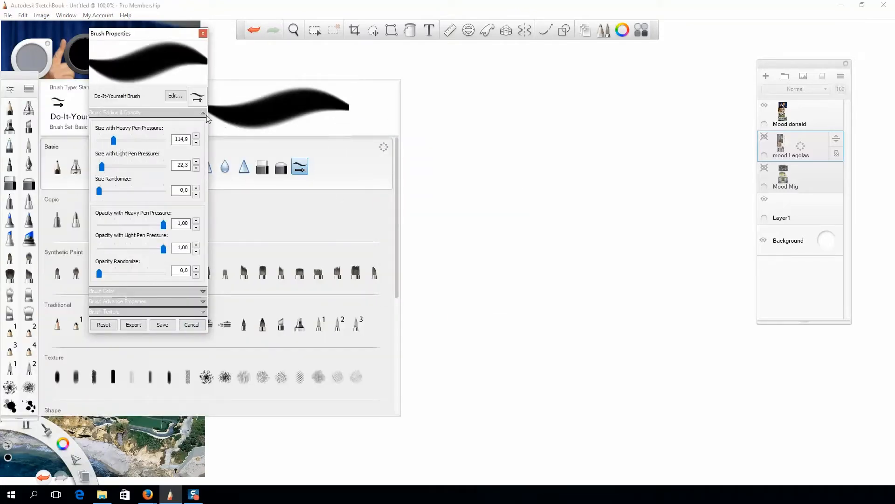
{"action": "left_click", "coordinate": [191, 325]}
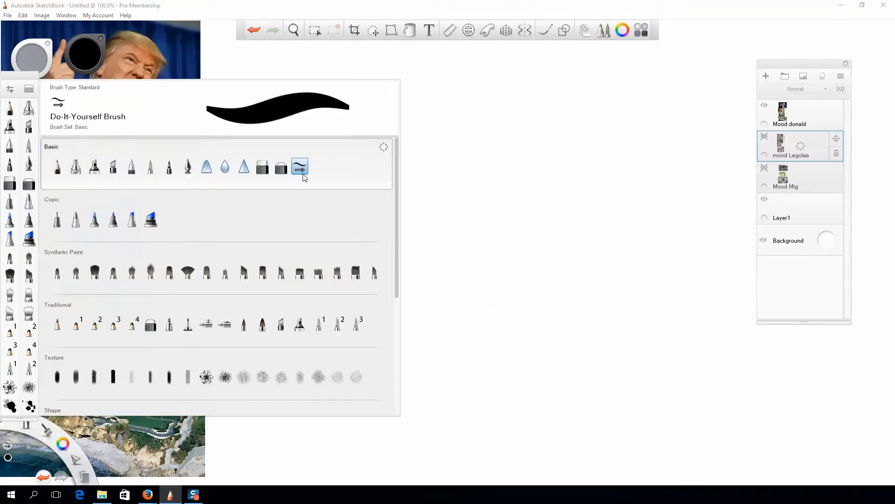
{"action": "left_click", "coordinate": [300, 166]}
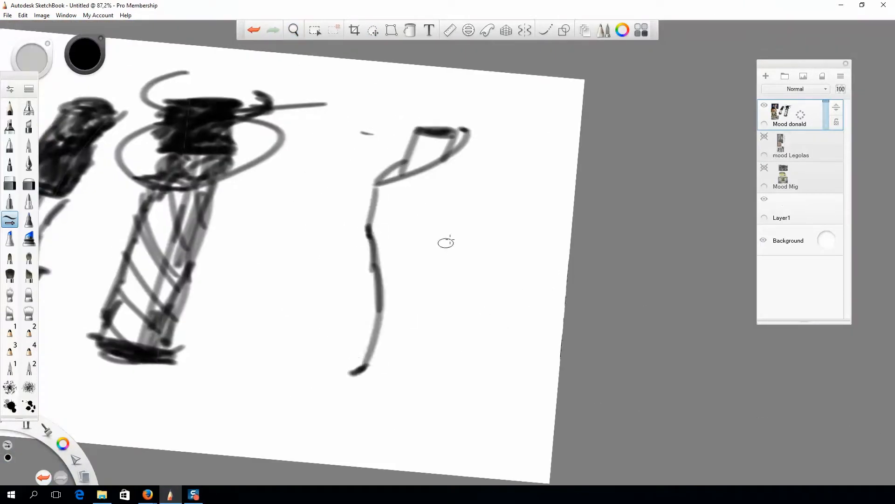
{"action": "left_click", "coordinate": [373, 30]}
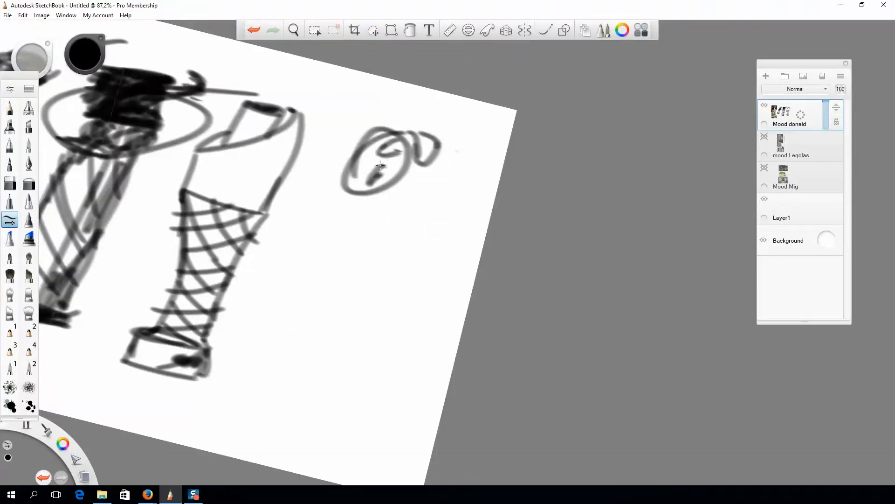
{"action": "left_click", "coordinate": [292, 30]}
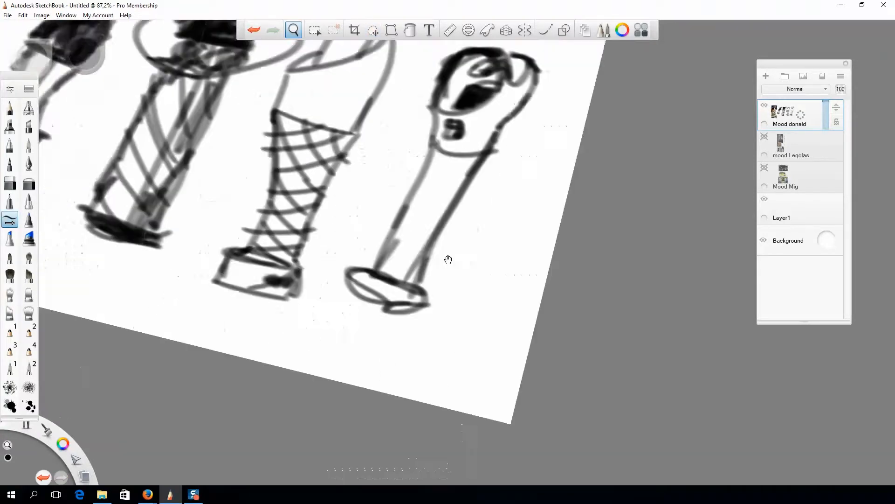
{"action": "left_click", "coordinate": [791, 155]}
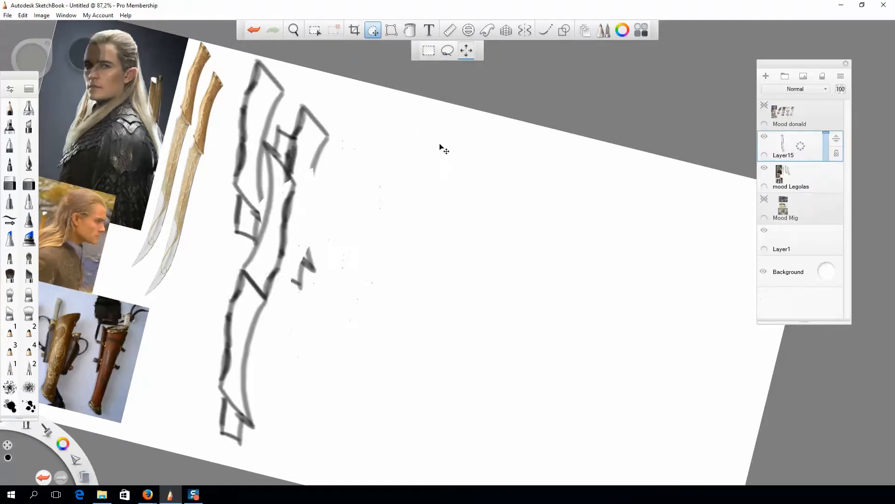
Transform the elven references and pencil leaf-crowned hilts with vine swirls on mood Legolas
{"action": "left_click", "coordinate": [293, 30]}
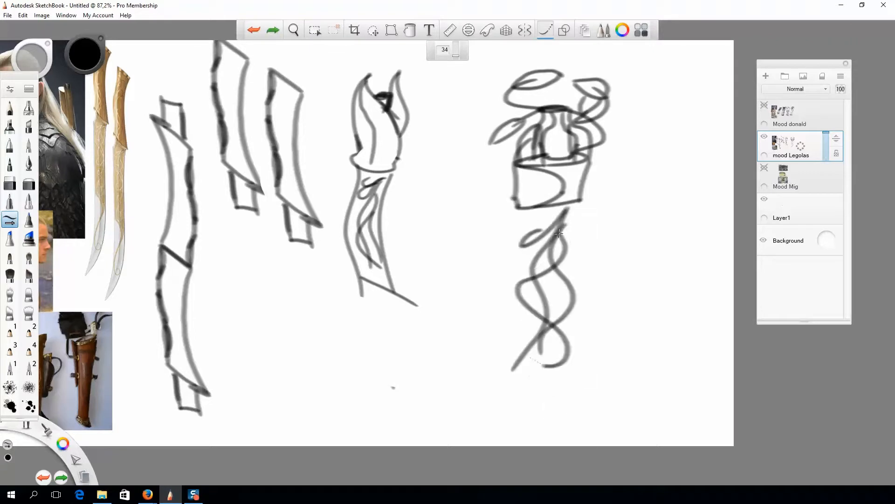
{"action": "left_click", "coordinate": [372, 30]}
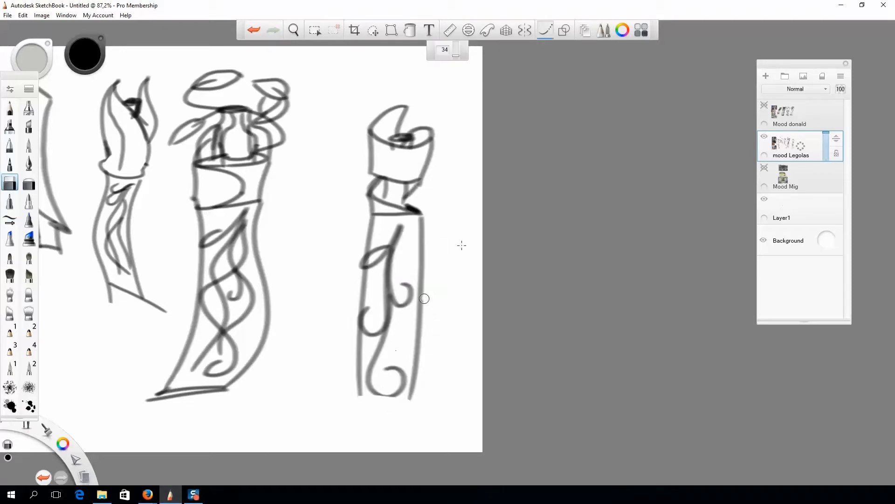
{"action": "left_click", "coordinate": [786, 186]}
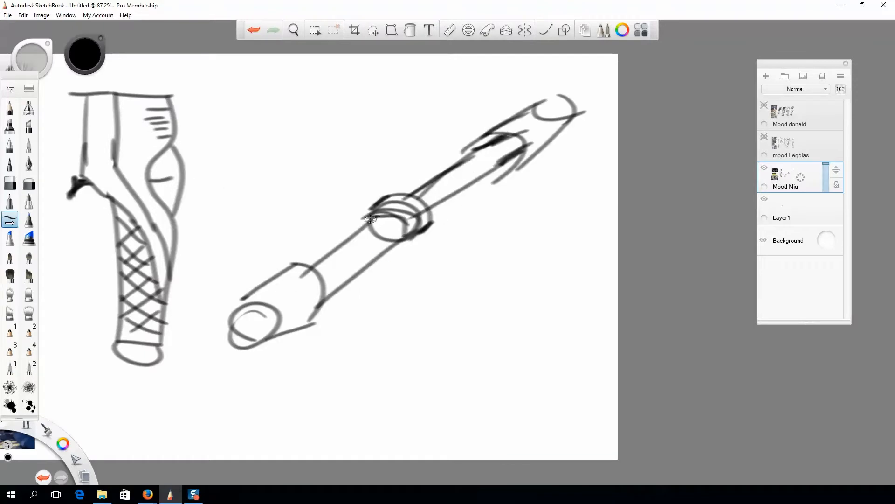
Draw personal hilt concepts on the Mood Mig layer, then exit SketchBook
{"action": "left_click", "coordinate": [373, 30]}
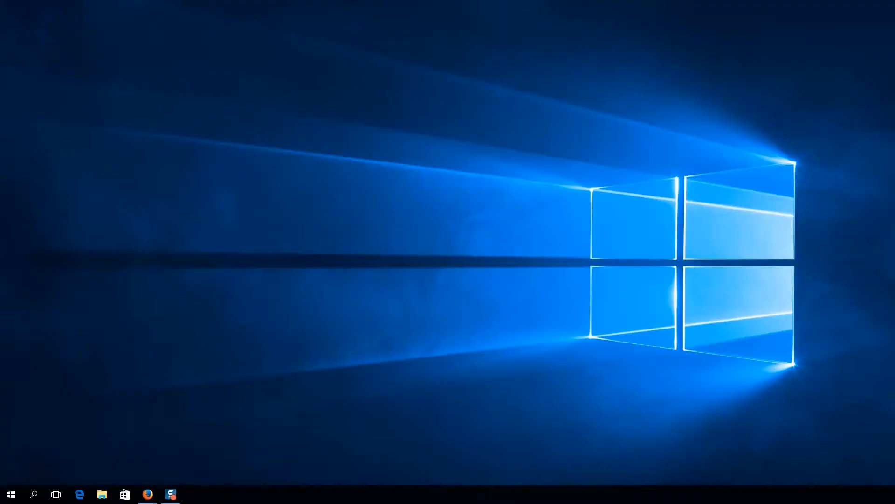
{"action": "left_click", "coordinate": [193, 494]}
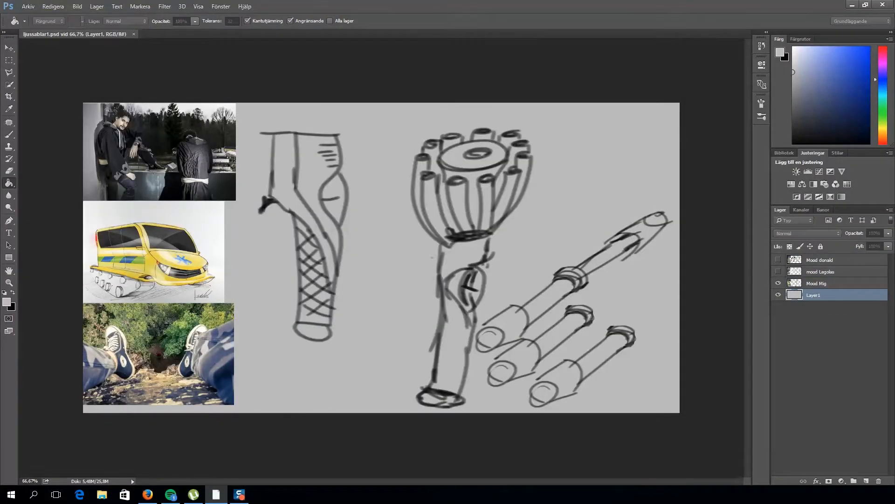
Open the hilt PSD, review Wacom mapping for Photoshop, and add a layer above the Trump sketches
{"action": "left_click", "coordinate": [117, 6]}
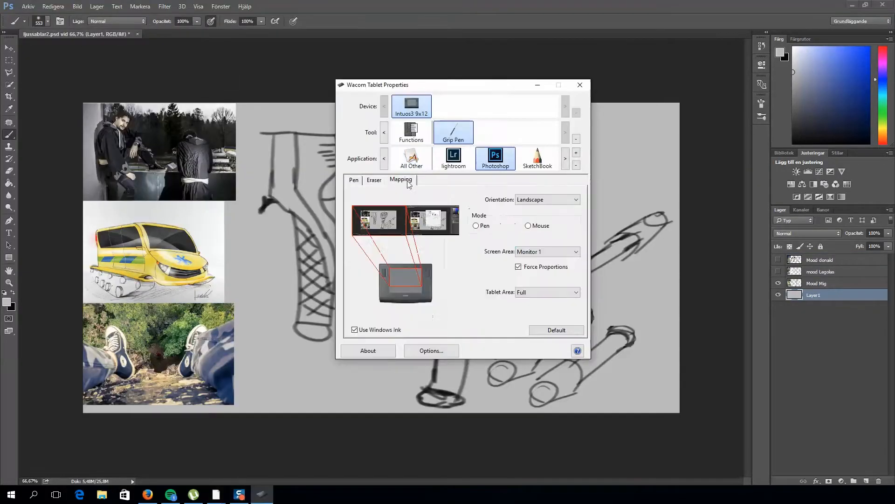
{"action": "left_click", "coordinate": [580, 84]}
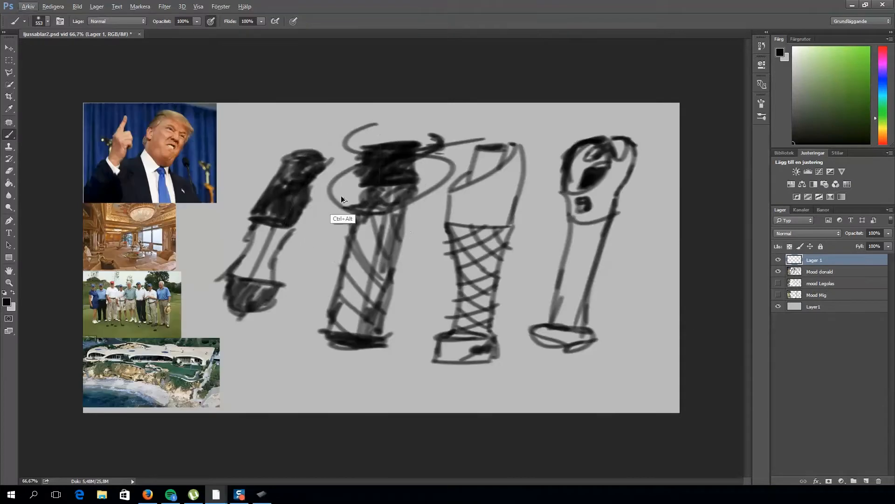
{"action": "left_click", "coordinate": [819, 271]}
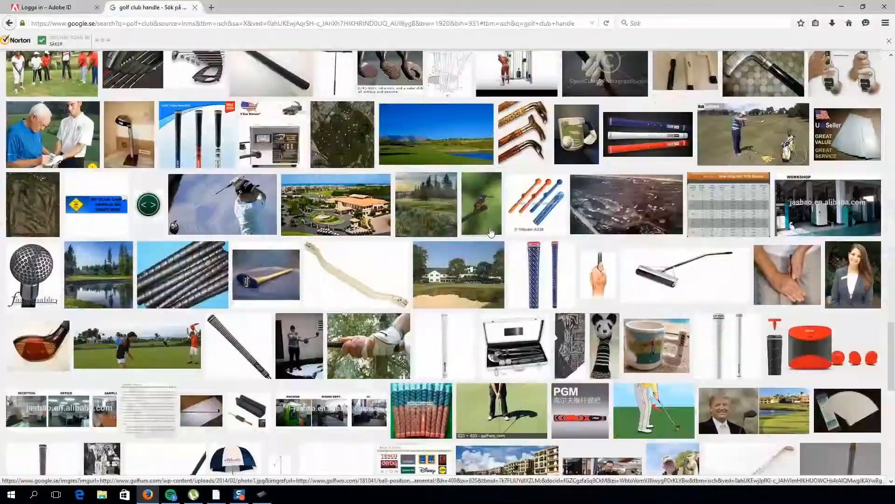
Browse Google Images results for 'golf club handle' as grip reference
{"action": "left_click", "coordinate": [239, 493]}
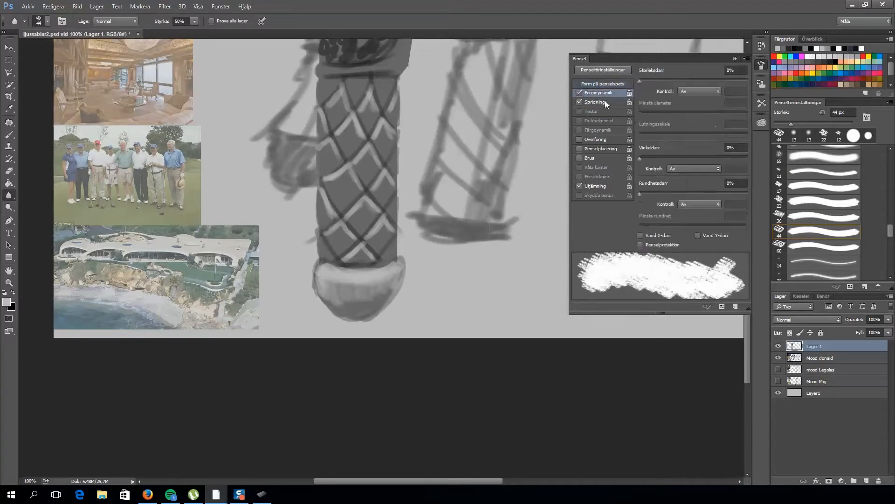
Set brush scattering, paint the shaded diamond grip and pommel, then marquee the hilt top
{"action": "left_click", "coordinate": [595, 102]}
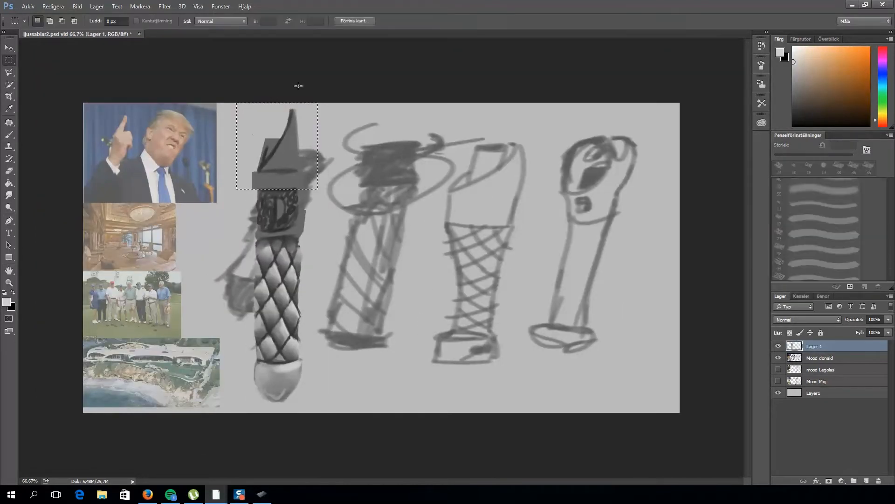
{"action": "left_click", "coordinate": [7, 134]}
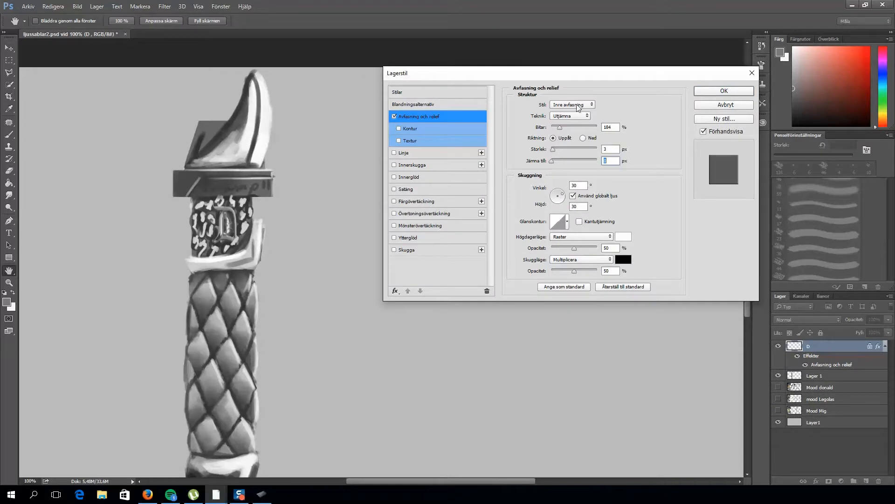
Give the D emblem and oval medallion an Inner Bevel with Color Dodge highlights
{"action": "left_click", "coordinate": [580, 237]}
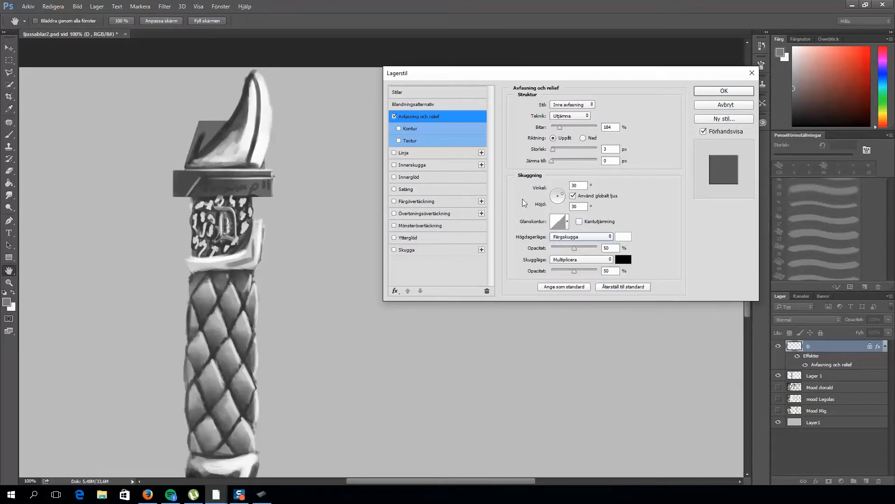
{"action": "left_click", "coordinate": [723, 90]}
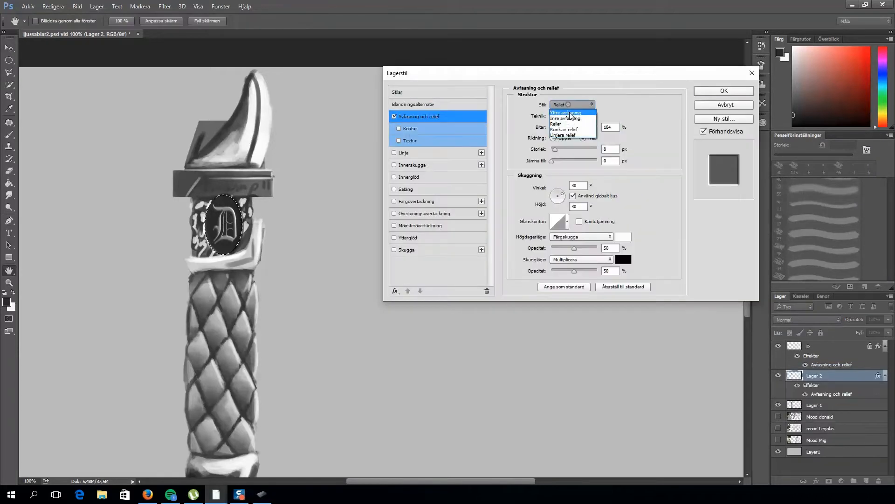
{"action": "left_click", "coordinate": [565, 118]}
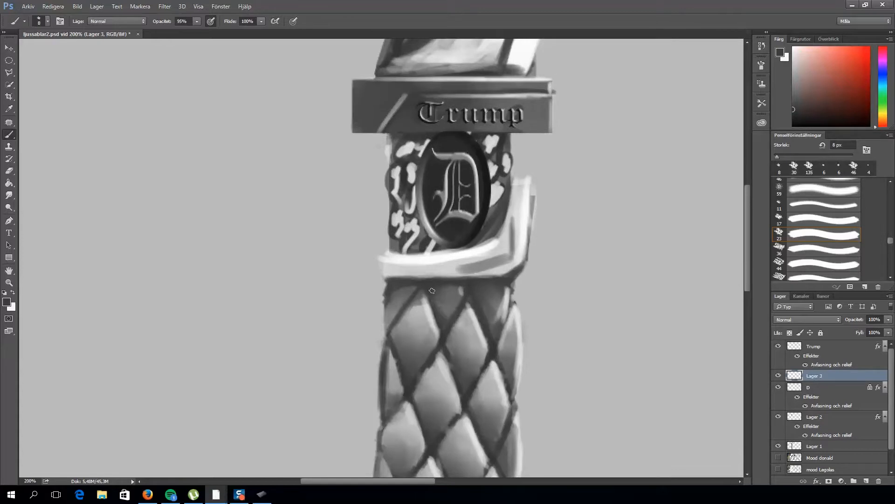
Emboss 'Trump' on the collar, group the hilt layers as Trump, and reveal the Legolas references
{"action": "scroll", "scroll_direction": "down", "scroll_amount": 3}
{"action": "type", "text": "Tr"}
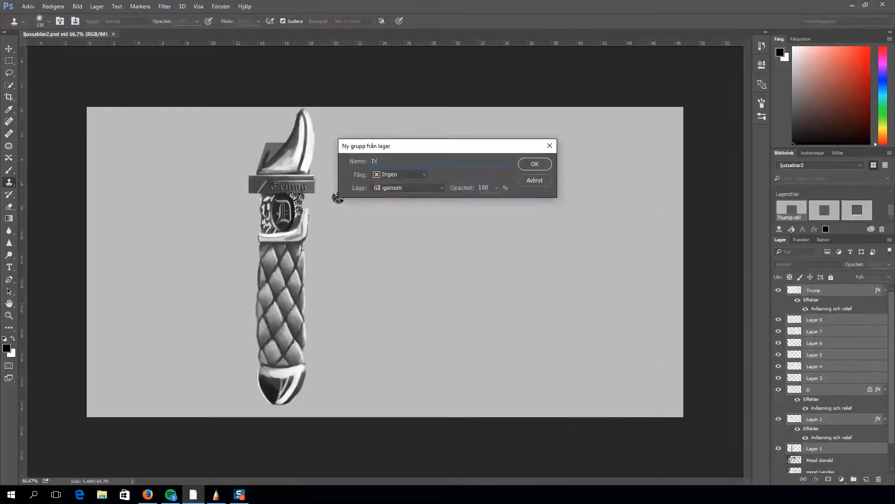
{"action": "left_click", "coordinate": [534, 164]}
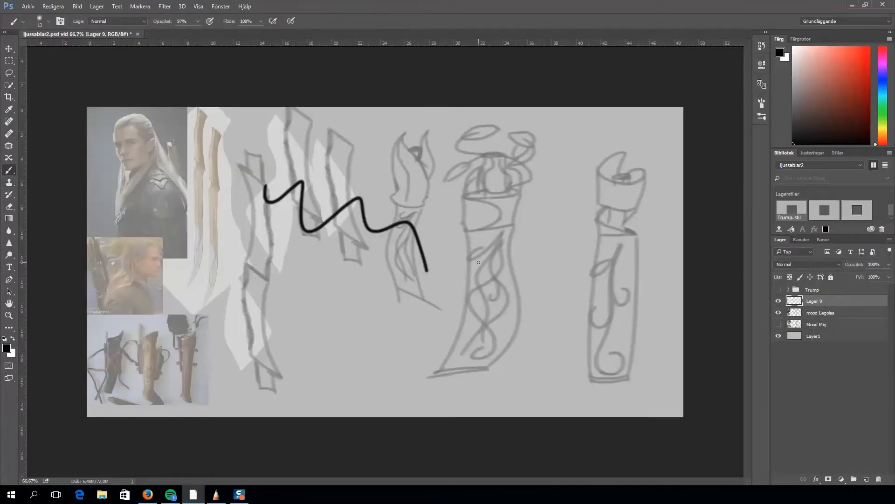
Draw the leaf-shaped Legolas hilt outline on new layers and open Canvas Size
{"action": "left_click", "coordinate": [878, 480]}
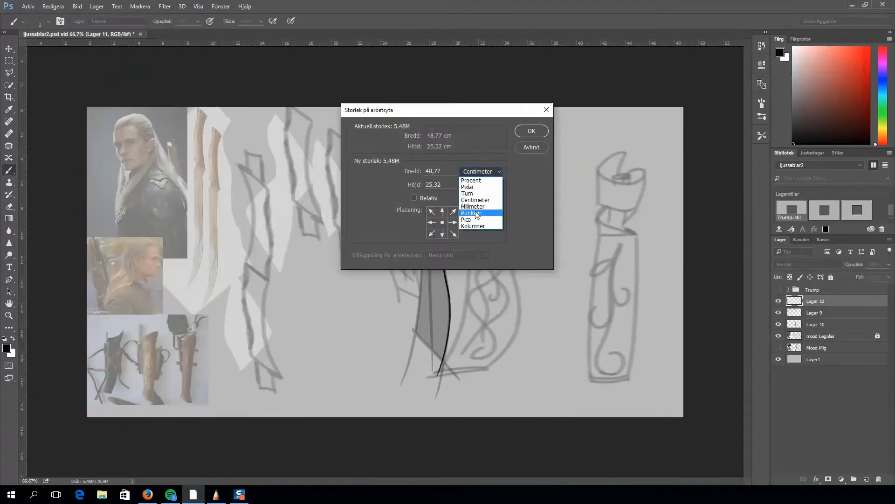
Enlarge the canvas, resize and rotate the spiral ornament, then begin erasing overlaps
{"action": "left_click", "coordinate": [478, 199]}
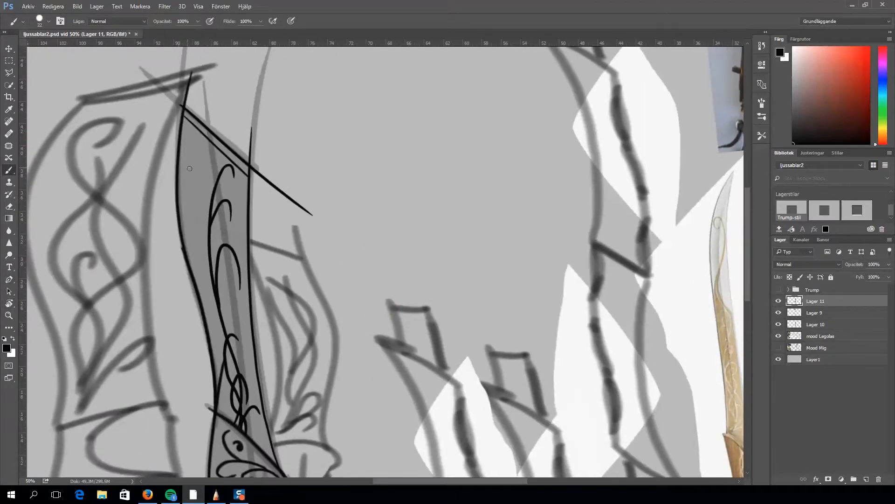
{"action": "mouse_move", "coordinate": [338, 139]}
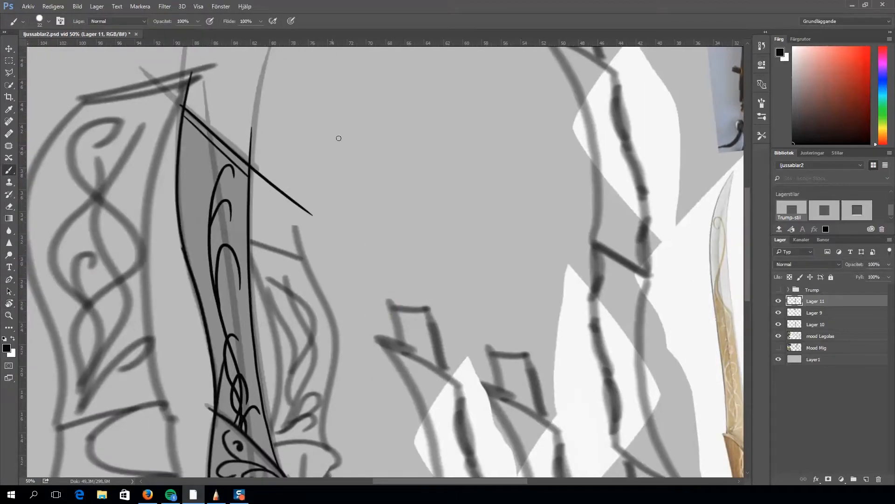
{"action": "left_click_drag", "start_coordinate": [338, 137], "coordinate": [211, 152]}
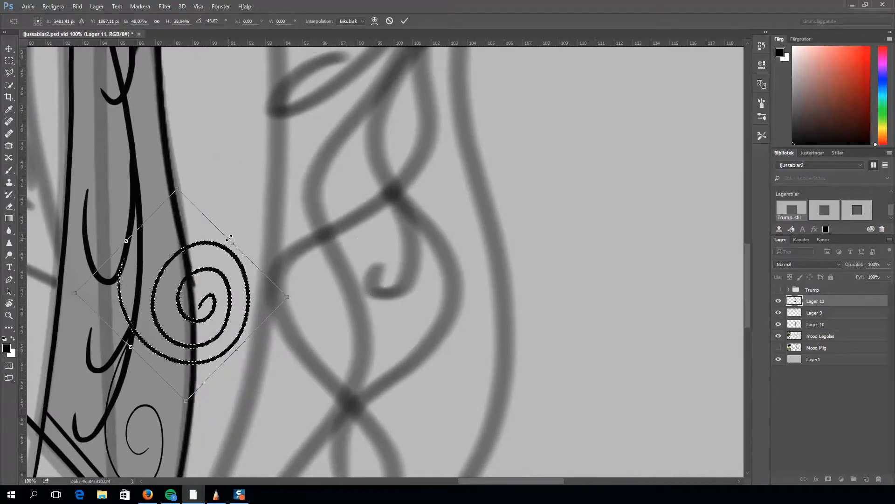
{"action": "left_click", "coordinate": [405, 21]}
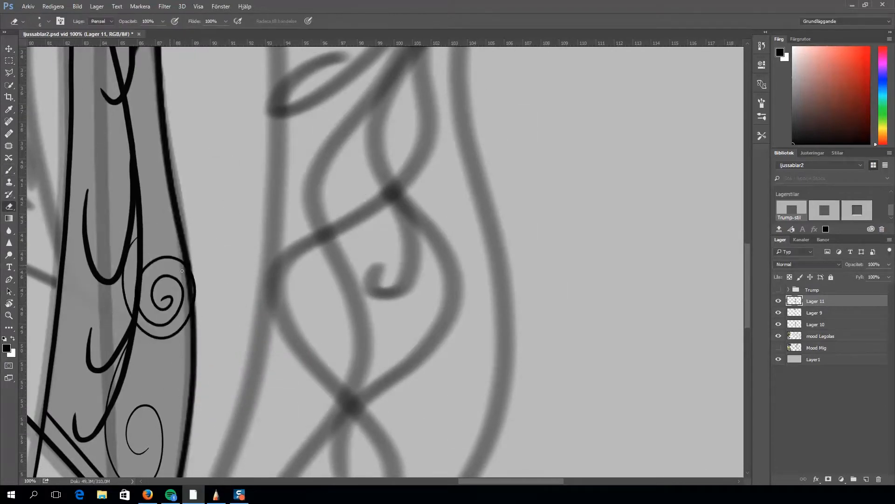
{"action": "key", "text": "ctrl+minus"}
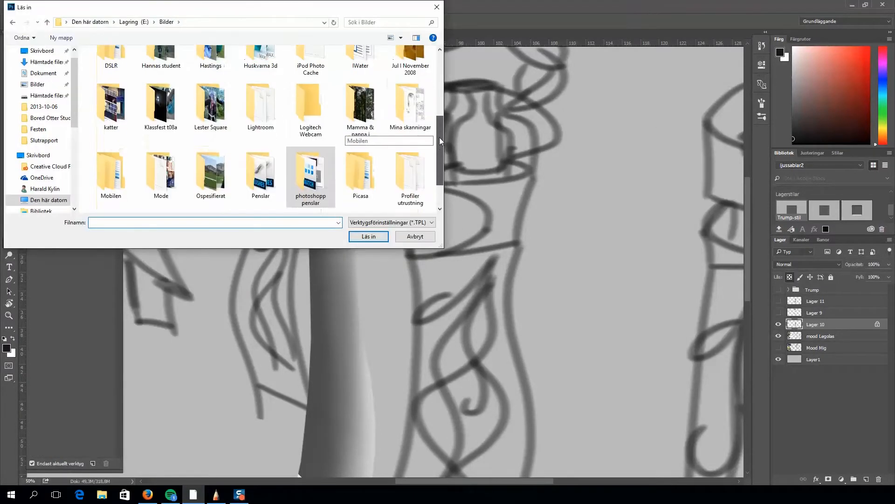
Open the saved brush presets folder to load the presets file
{"action": "double_click", "coordinate": [260, 172]}
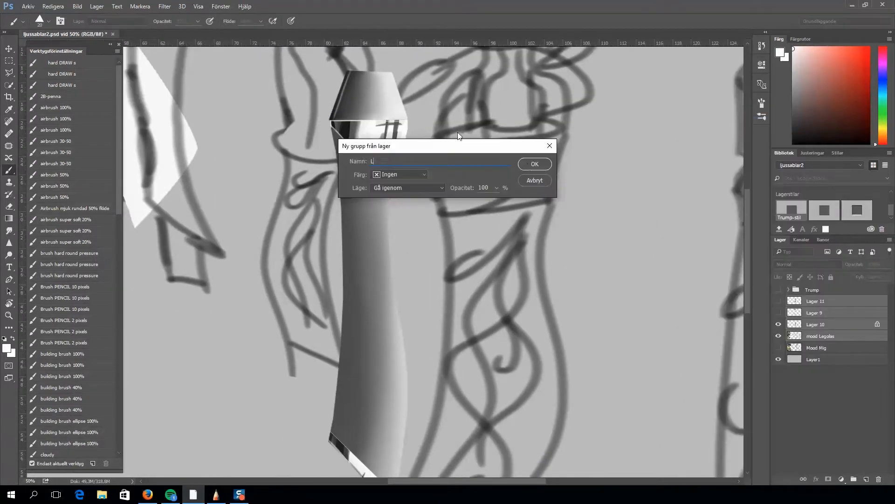
Create the Legolas layer group and scroll toward the narrator hilt for shading
{"action": "left_click", "coordinate": [534, 164]}
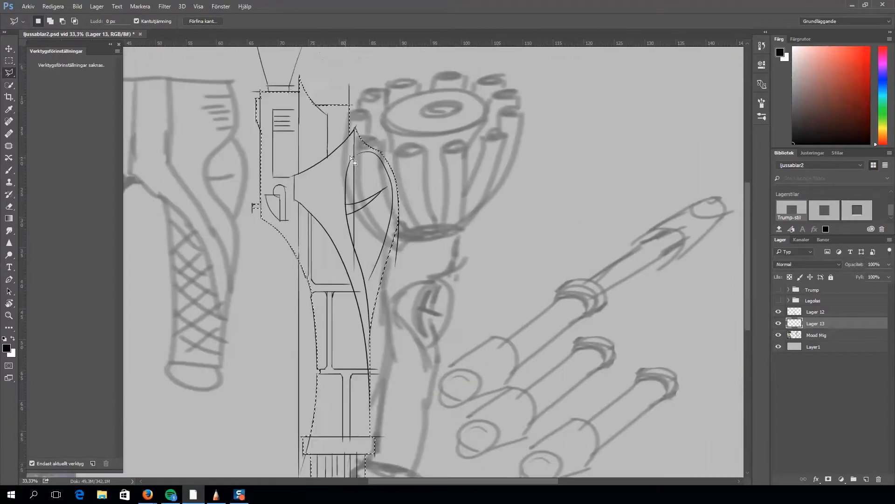
{"action": "scroll", "scroll_direction": "down", "scroll_amount": 3}
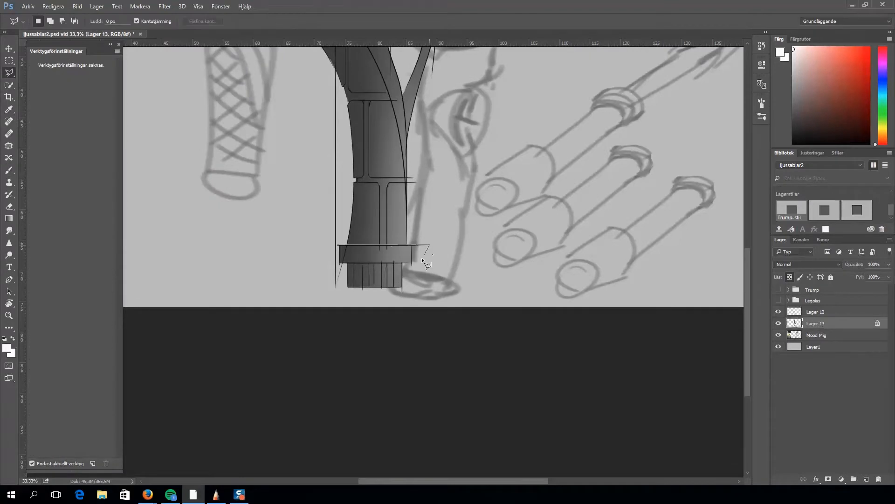
Toggle the concept groups' eye icons so only the bare hilt copy shows
{"action": "left_click", "coordinate": [10, 170]}
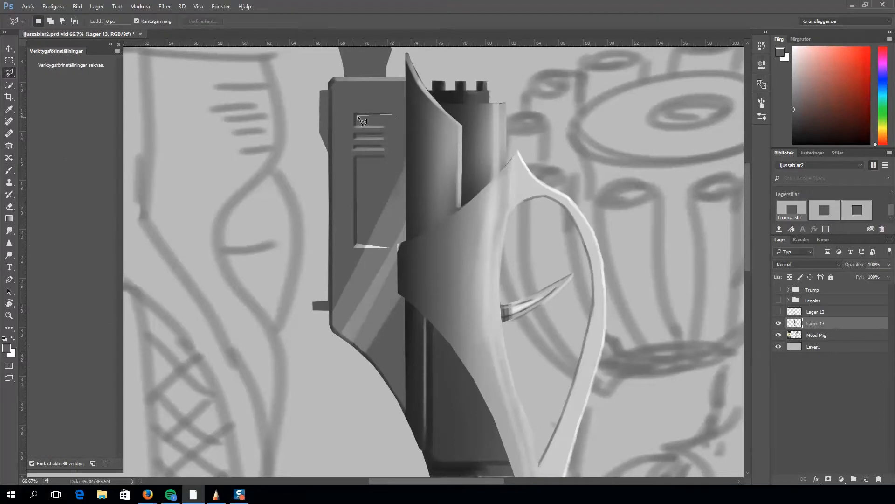
{"action": "left_click", "coordinate": [9, 170]}
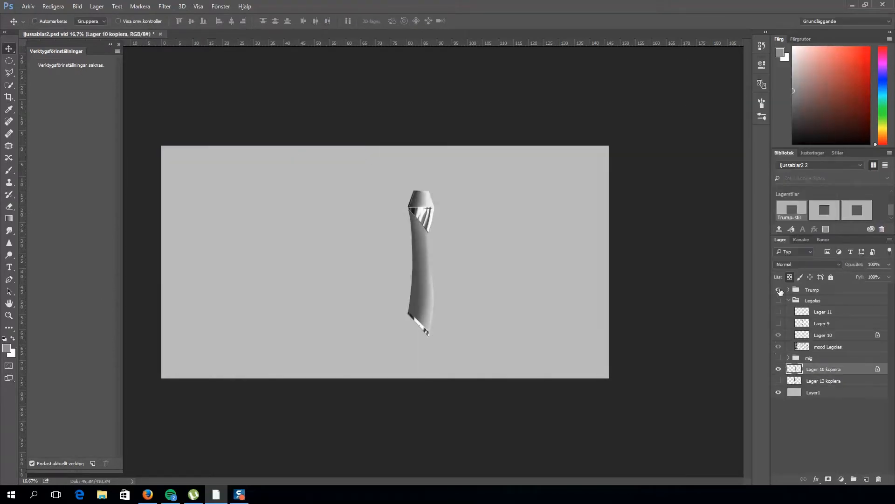
Work on the stud layers around the D emblem and the lower collar shading
{"action": "left_click", "coordinate": [778, 291]}
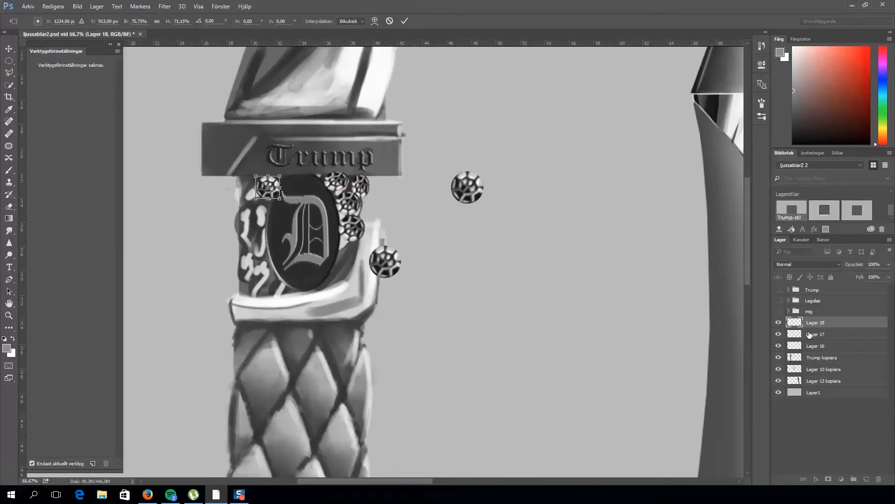
{"action": "left_click", "coordinate": [815, 345]}
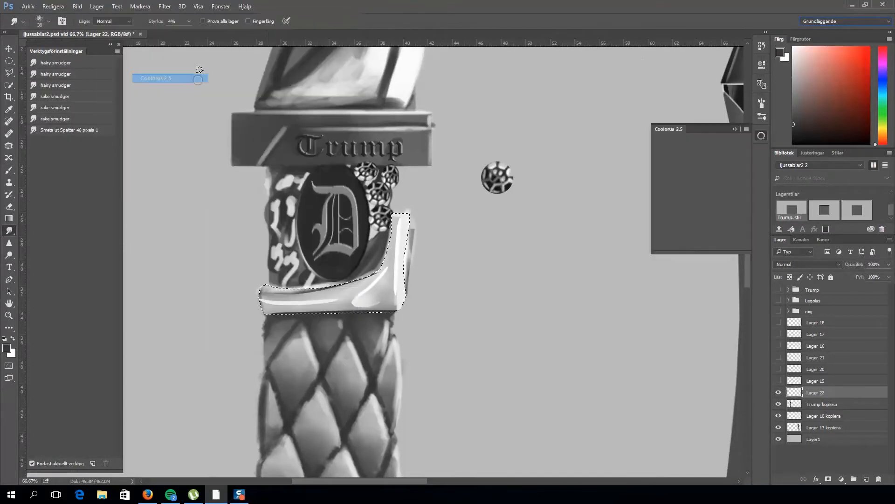
Paint near-white shine onto the metal band on the Trump kopiera layer, consulting chrome references
{"action": "left_click", "coordinate": [221, 6]}
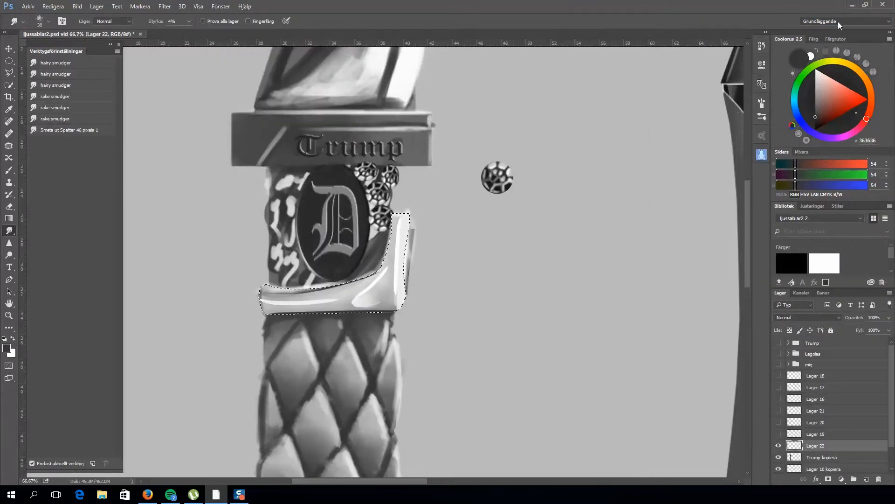
{"action": "left_click", "coordinate": [801, 58]}
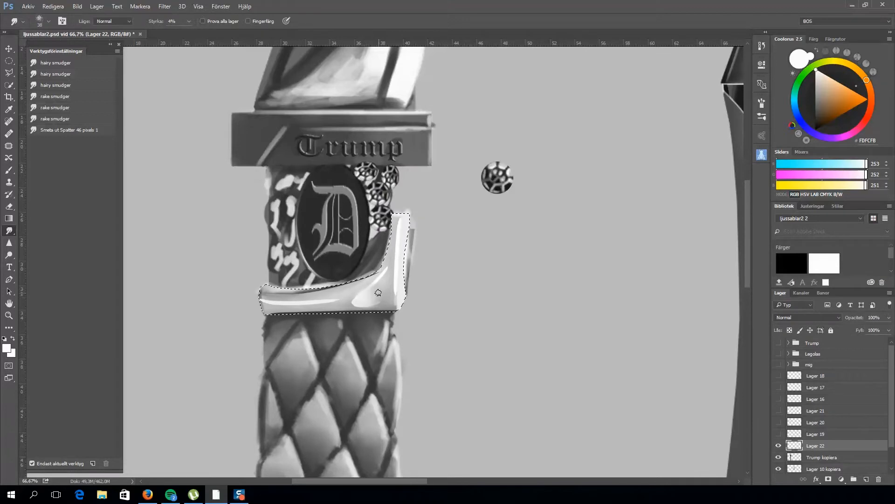
{"action": "left_click", "coordinate": [821, 457]}
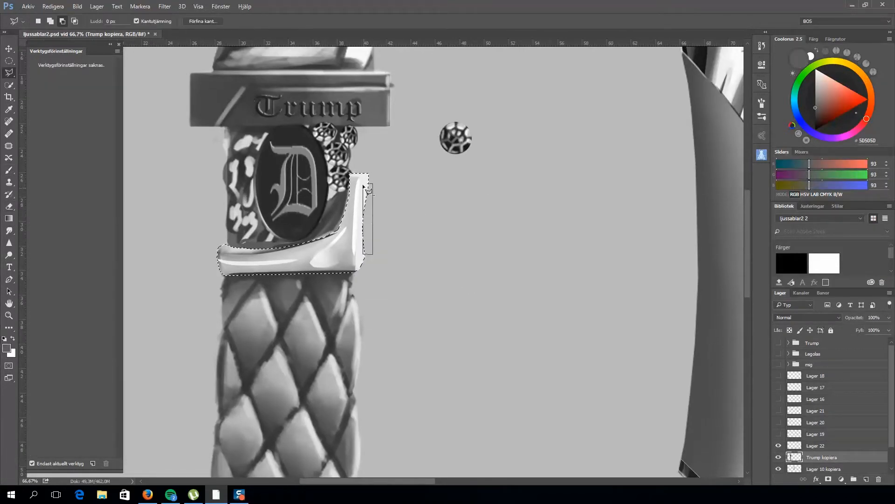
{"action": "left_click", "coordinate": [10, 170]}
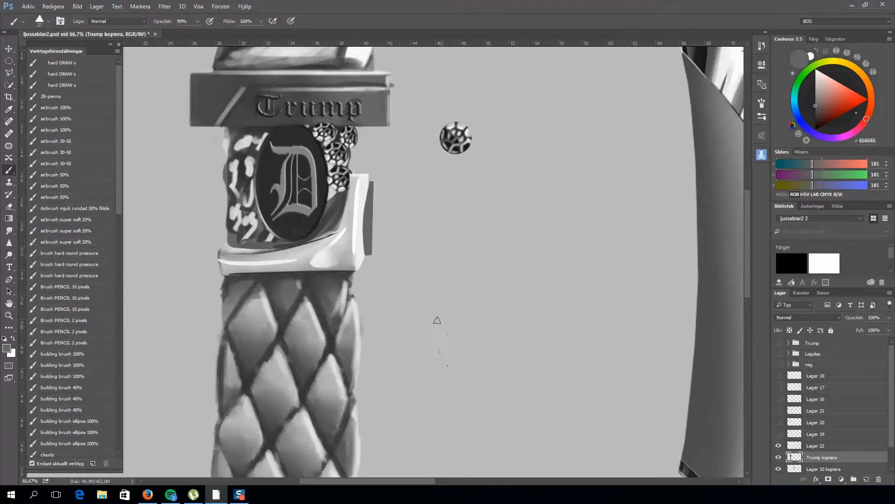
{"action": "left_click", "coordinate": [164, 6]}
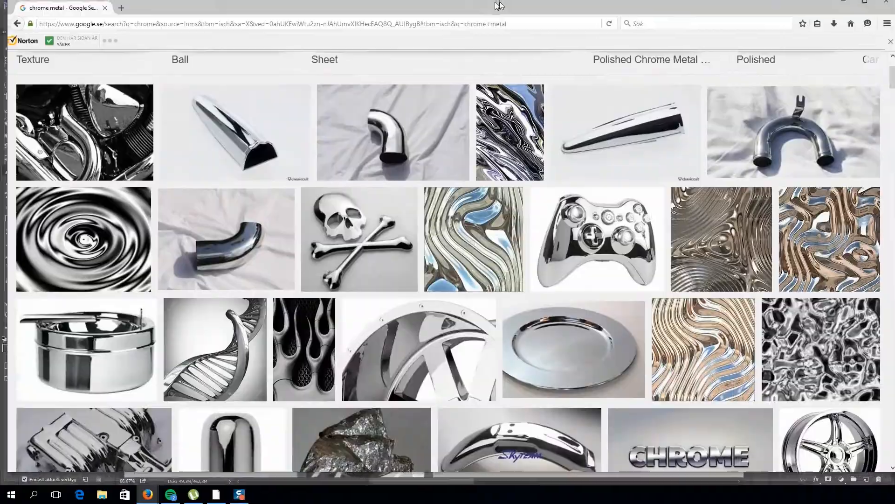
{"action": "left_click", "coordinate": [239, 494]}
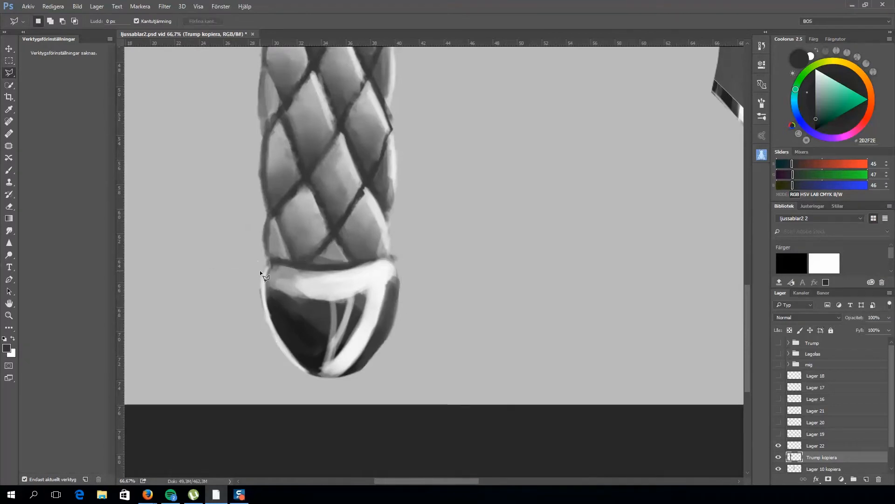
{"action": "mouse_move", "coordinate": [268, 265]}
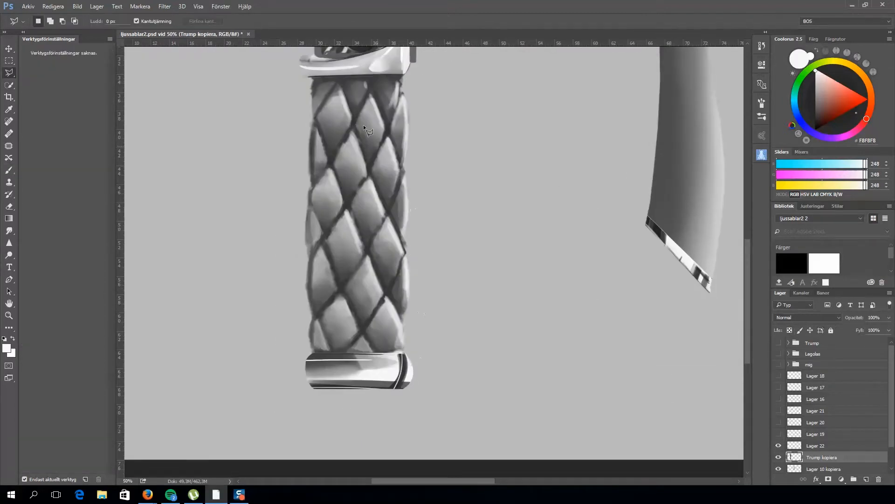
Start outlining the ring at the grip end for chrome stripes
{"action": "left_click", "coordinate": [9, 170]}
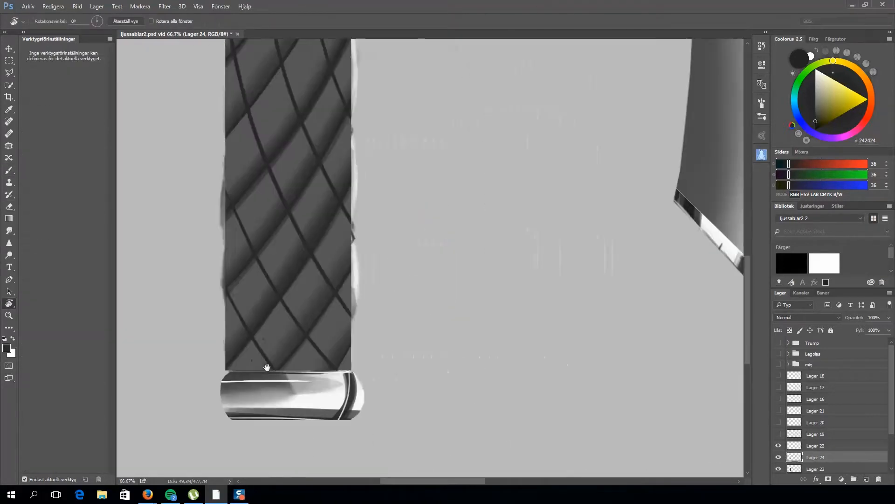
Select the grip and airbrush light-to-dark gradient shading into its diamonds
{"action": "left_click", "coordinate": [8, 170]}
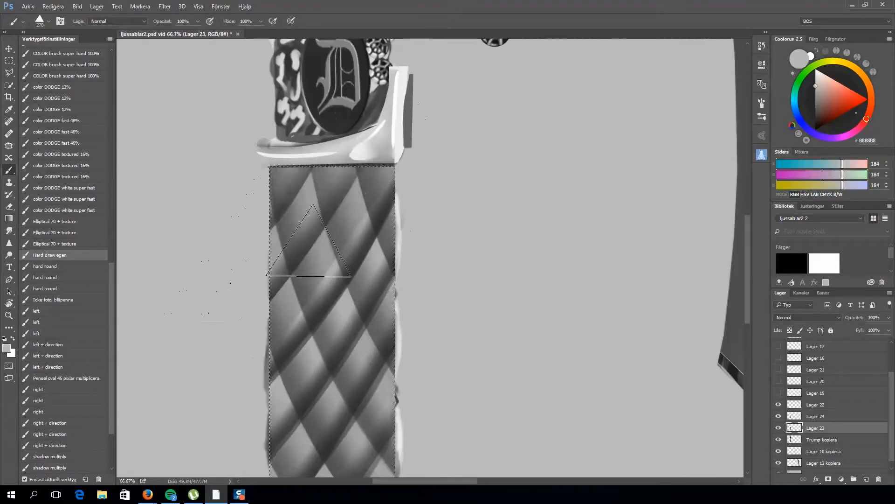
{"action": "left_click", "coordinate": [816, 415]}
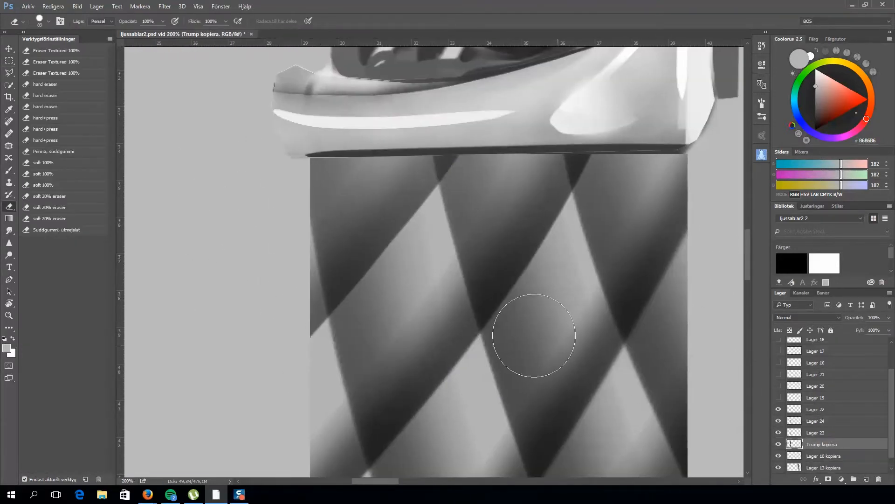
On the grip pattern layer, lasso and refine diamond sections at the grip edge, cleaning stray paint
{"action": "left_click", "coordinate": [815, 433]}
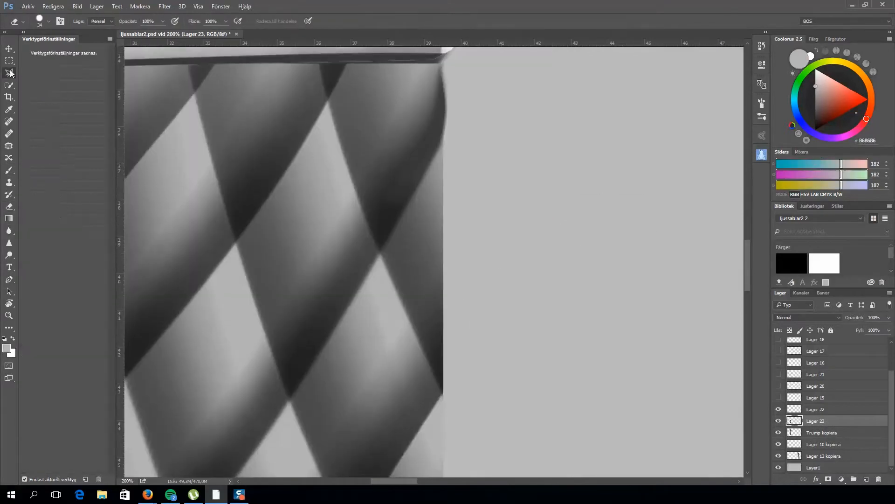
{"action": "left_click", "coordinate": [10, 231]}
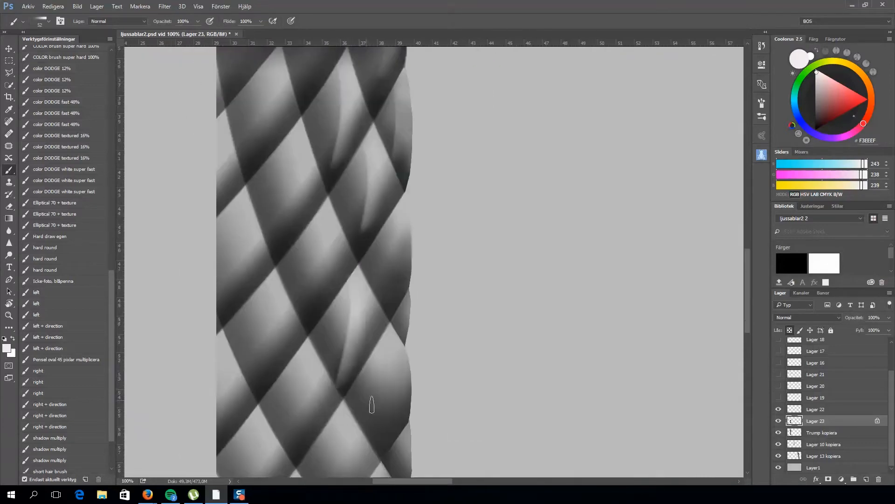
{"action": "key", "text": "ctrl+minus"}
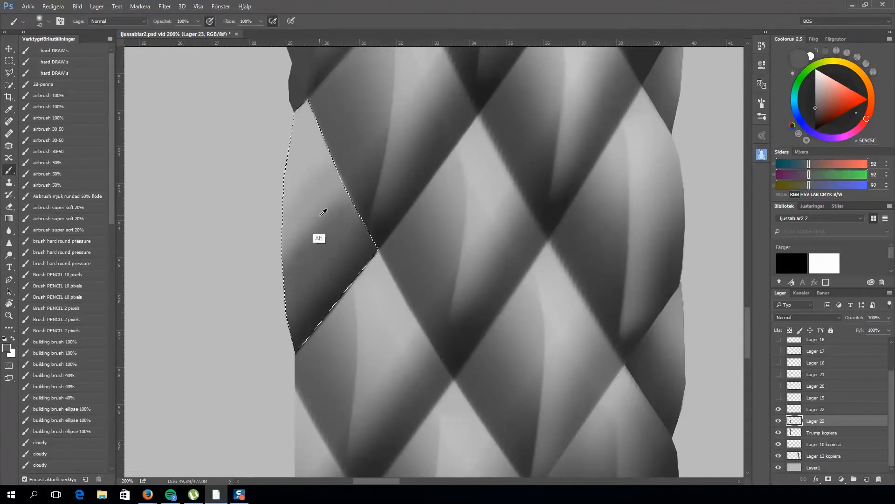
{"action": "left_click", "coordinate": [9, 61]}
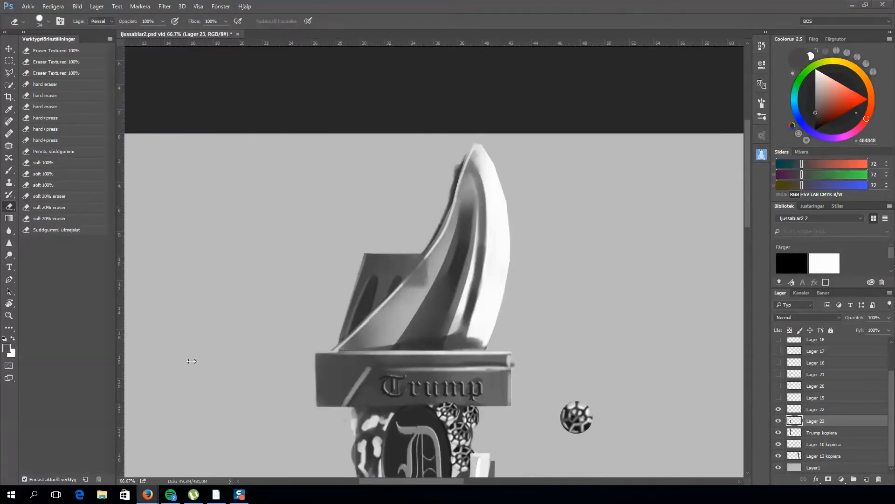
{"action": "left_click", "coordinate": [822, 432]}
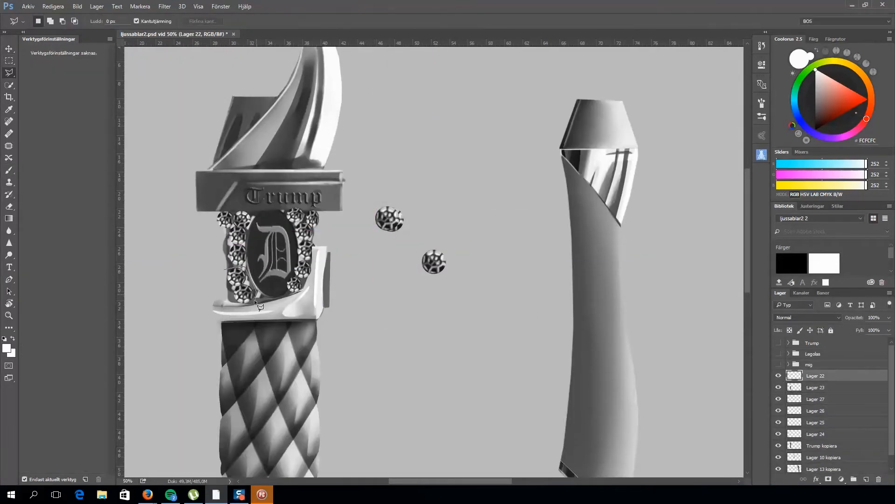
Reposition the loose gem layer onto the D emblem
{"action": "left_click", "coordinate": [814, 422]}
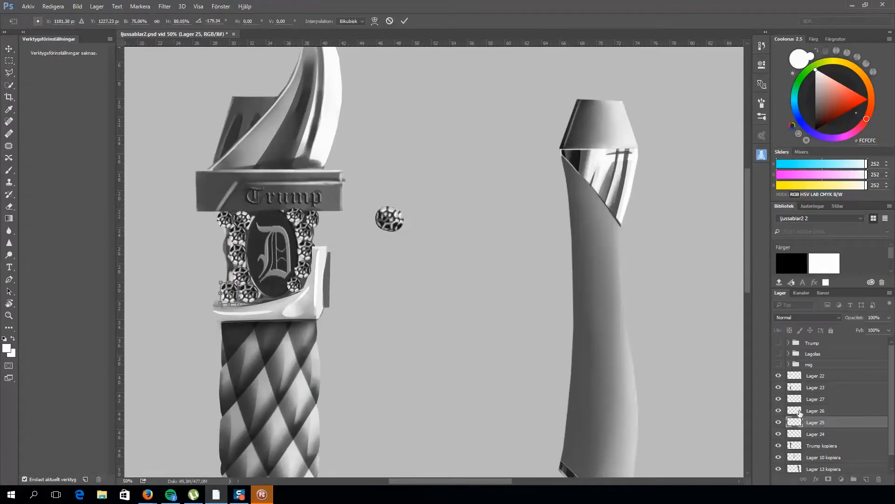
{"action": "left_click", "coordinate": [816, 433]}
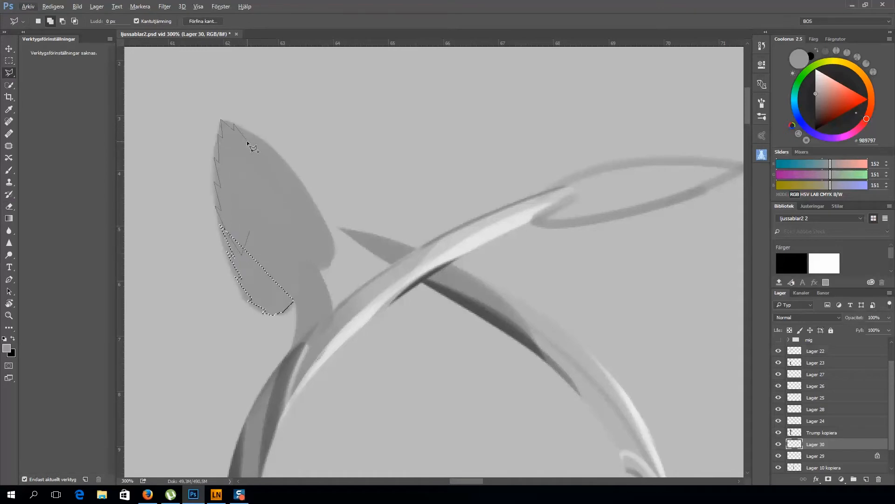
Paint a grey veined leaf on a new layer and lower its opacity to 33%
{"action": "left_click", "coordinate": [9, 207]}
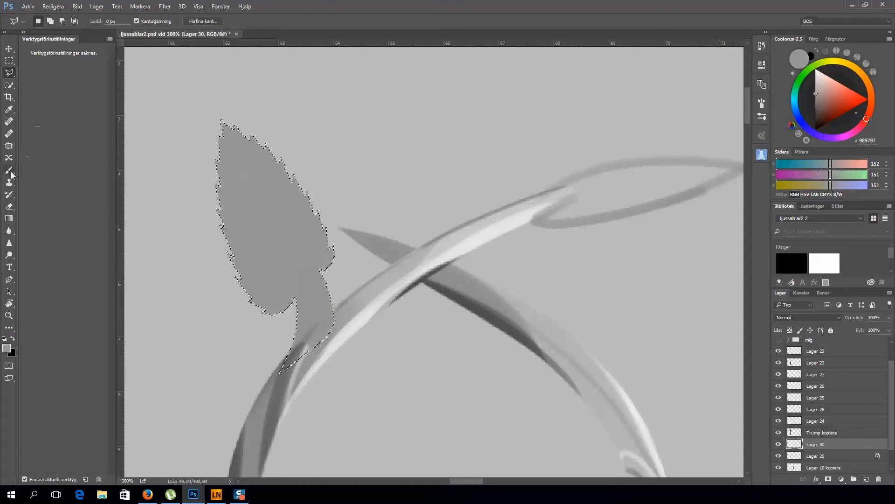
{"action": "left_click", "coordinate": [9, 170]}
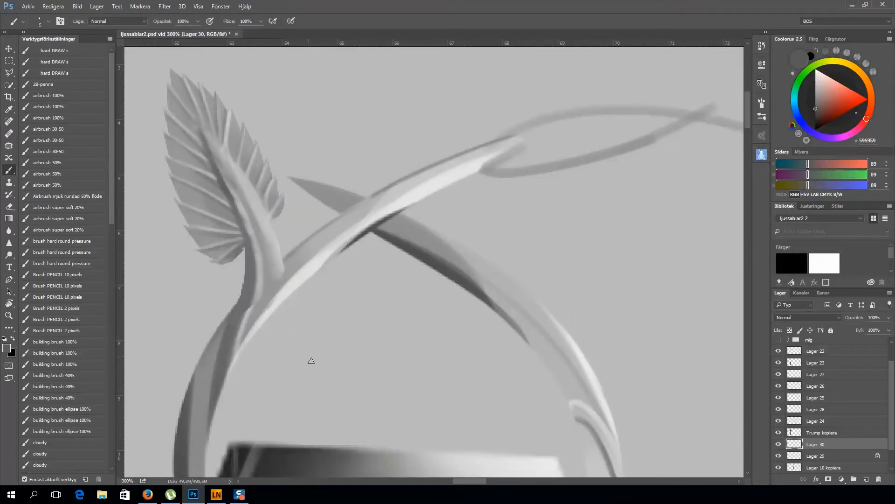
{"action": "left_click", "coordinate": [9, 49]}
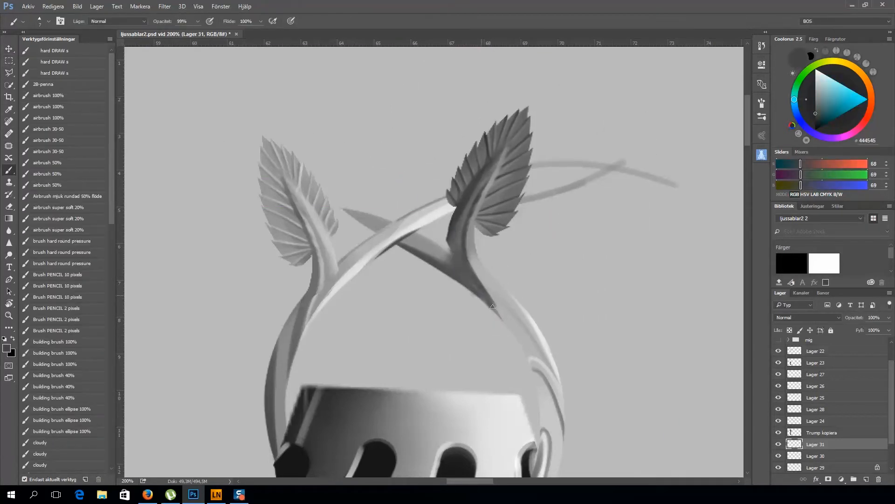
{"action": "left_click", "coordinate": [799, 58]}
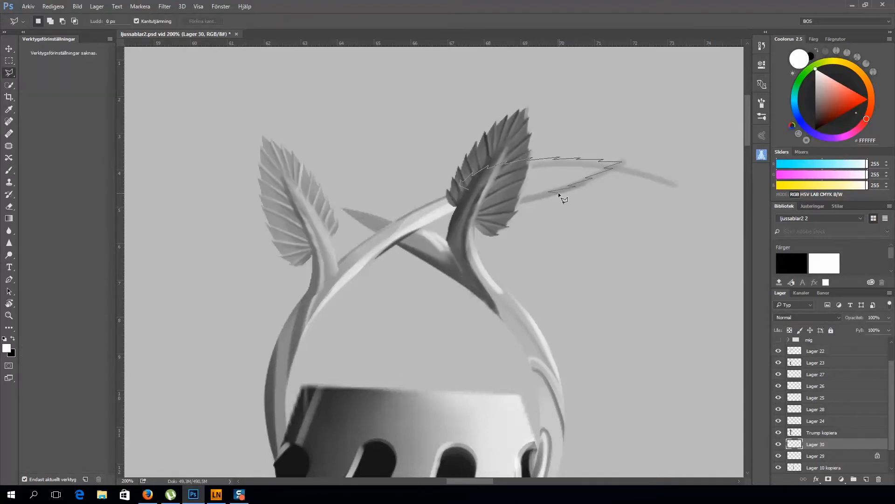
{"action": "left_click", "coordinate": [9, 170]}
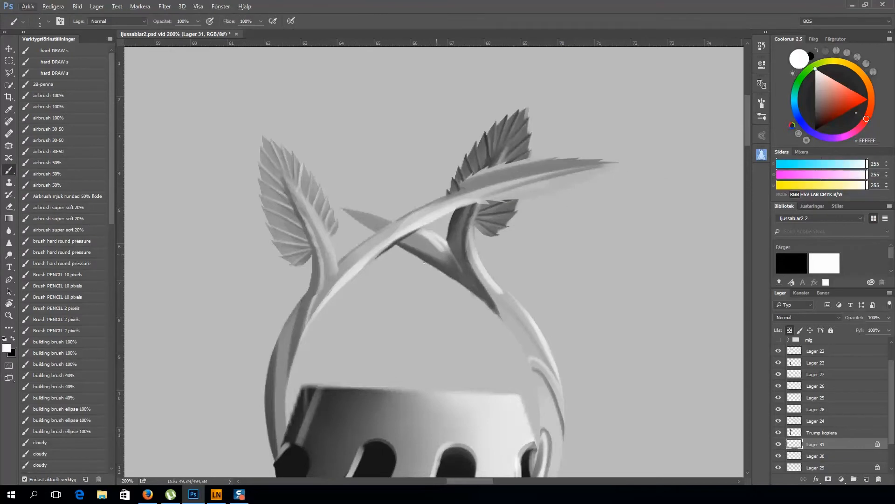
{"action": "left_click", "coordinate": [793, 89]}
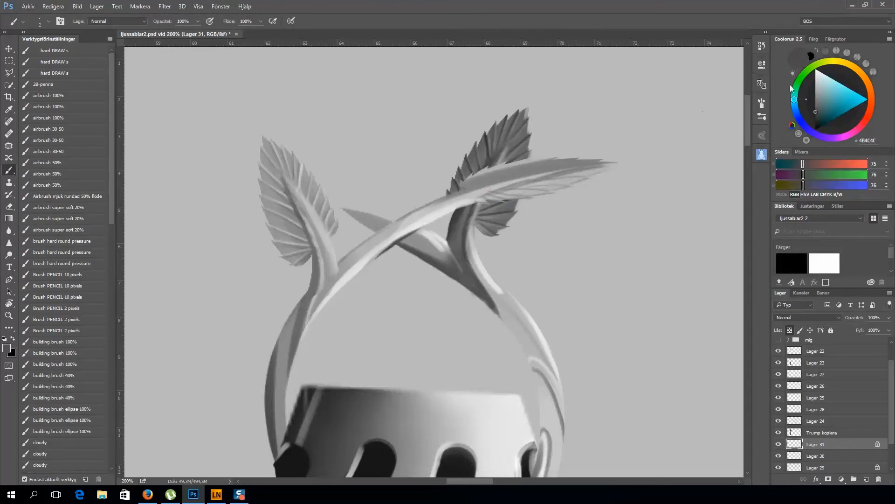
{"action": "left_click", "coordinate": [800, 59]}
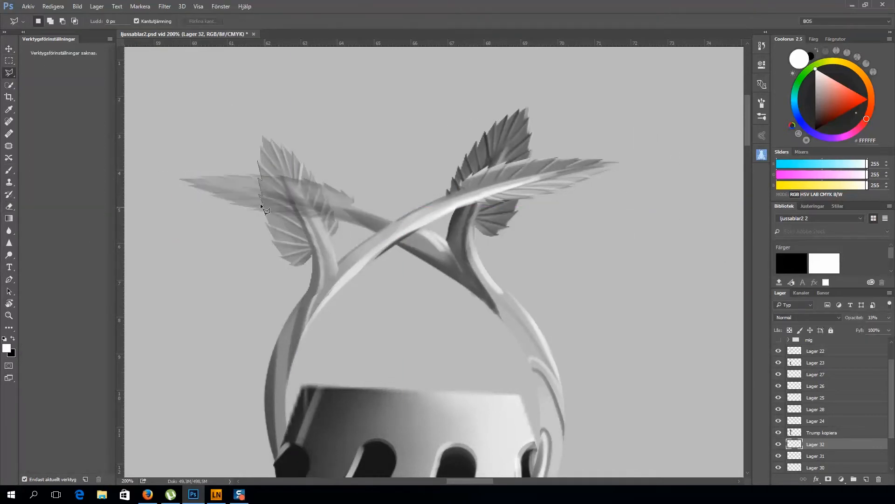
Zoom out to the narrator hilt and select the 'mig huvudskiss' layer
{"action": "left_click", "coordinate": [9, 170]}
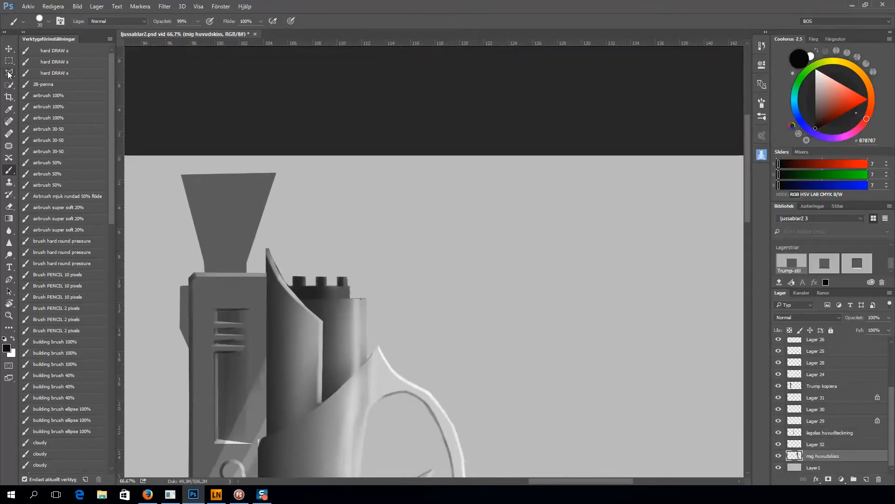
Hand-draw a signature on the hilt's guard and apply a Bevel and Emboss style
{"action": "left_click", "coordinate": [49, 95]}
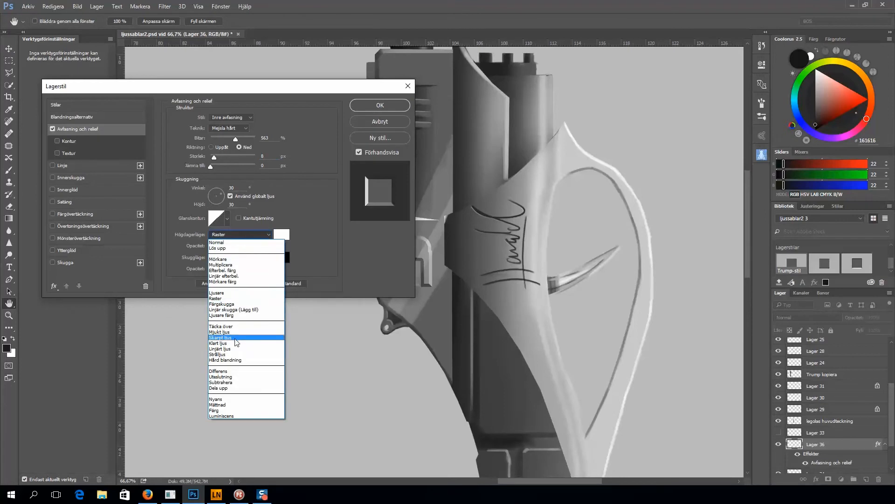
Hide the Trump, Legolas and mig groups, draw frame lines and marquee the panel
{"action": "left_click", "coordinate": [233, 349]}
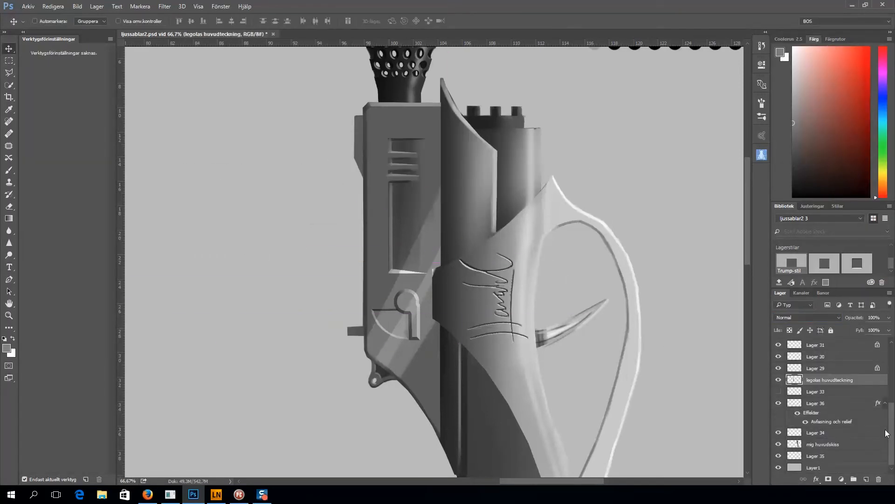
{"action": "left_click", "coordinate": [9, 266]}
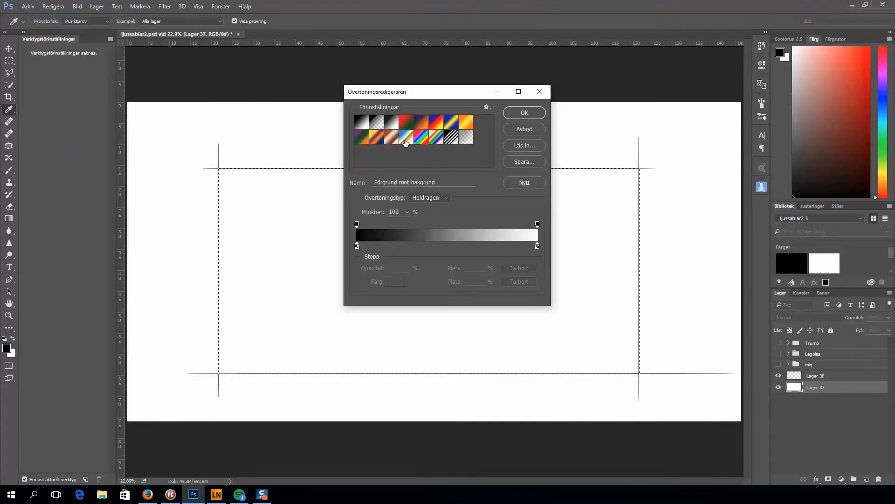
Fill the panel with a grey gradient and show all three hilts with painted shadows
{"action": "left_click", "coordinate": [523, 113]}
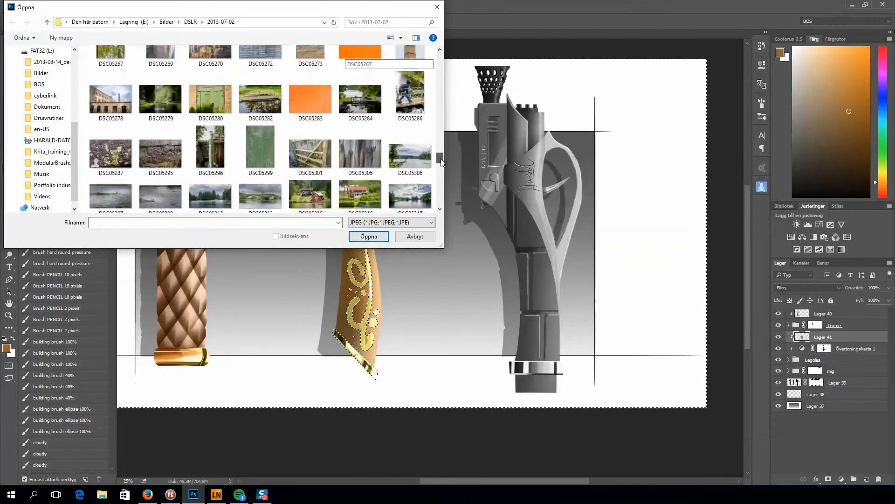
Overlay a masked mesh photo texture on the grip, then paint blue and orange
{"action": "left_click", "coordinate": [368, 237]}
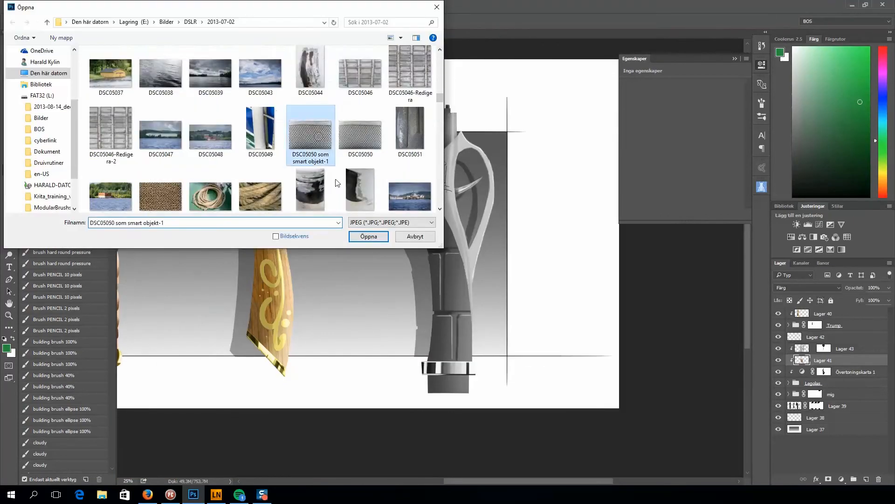
{"action": "left_click", "coordinate": [368, 236]}
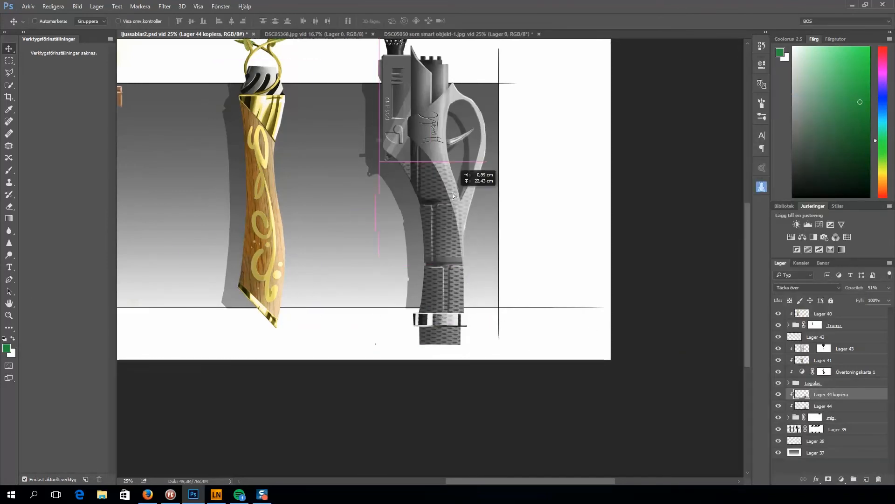
{"action": "left_click", "coordinate": [842, 479]}
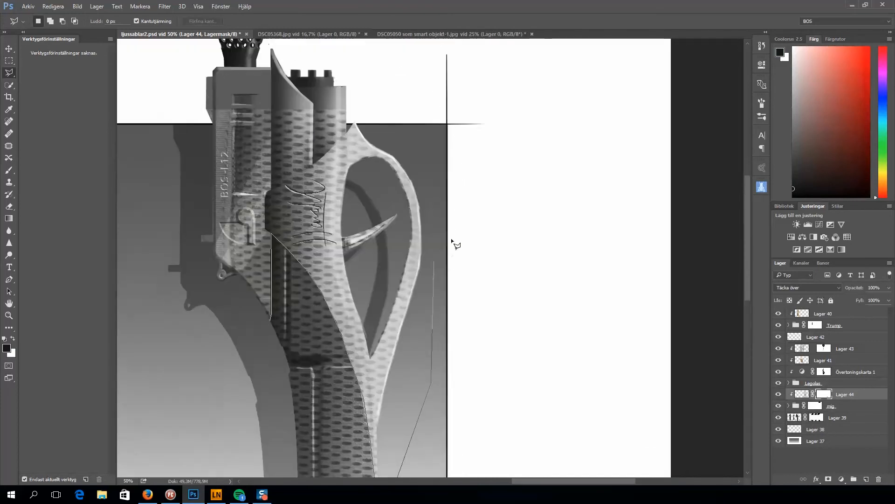
{"action": "left_click", "coordinate": [9, 170]}
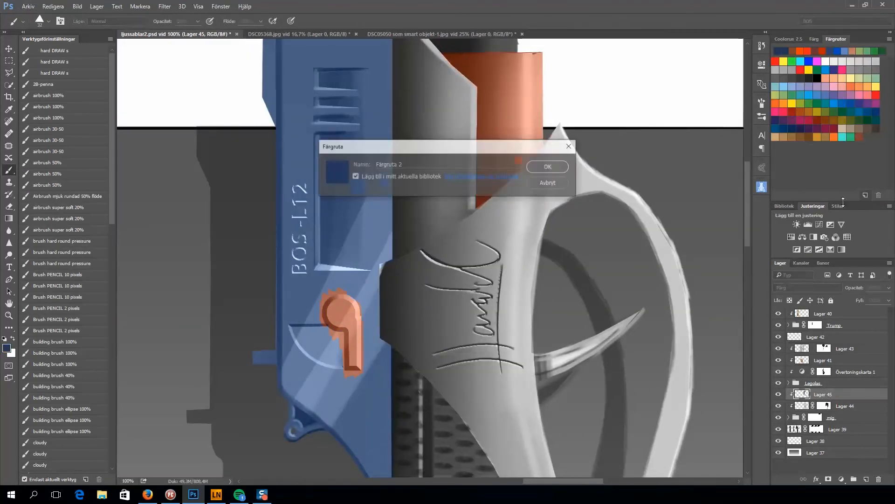
Apply a brushed-metal texture layer to the narrator hilt's pale guard
{"action": "left_click", "coordinate": [546, 166]}
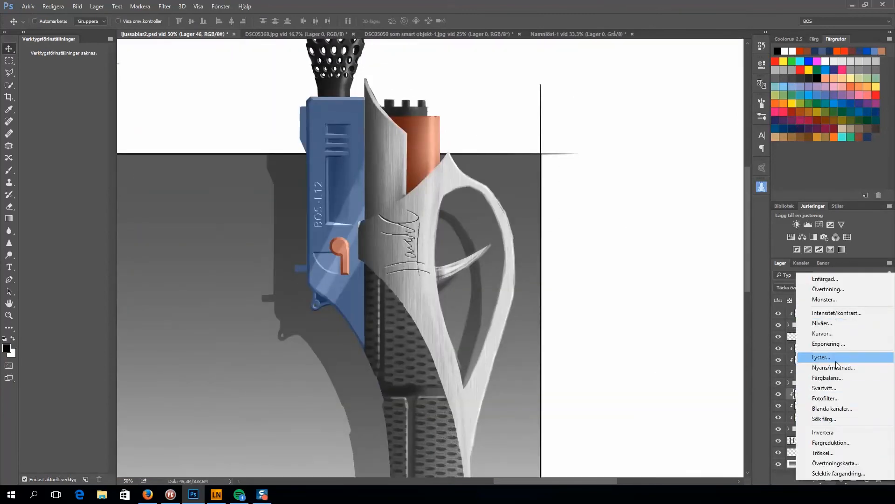
Add masked Curves adjustments to the blue panel and guard, then Gaussian-blur Lager 39
{"action": "left_click", "coordinate": [821, 333]}
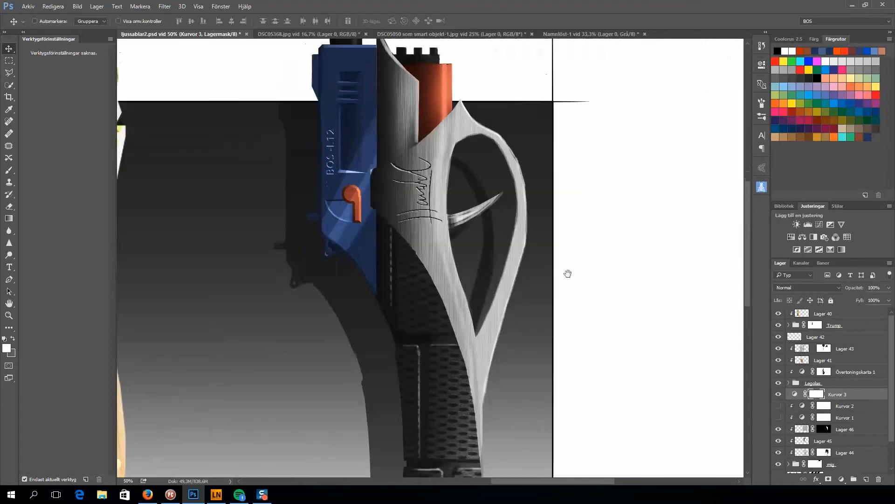
{"action": "left_click", "coordinate": [10, 170]}
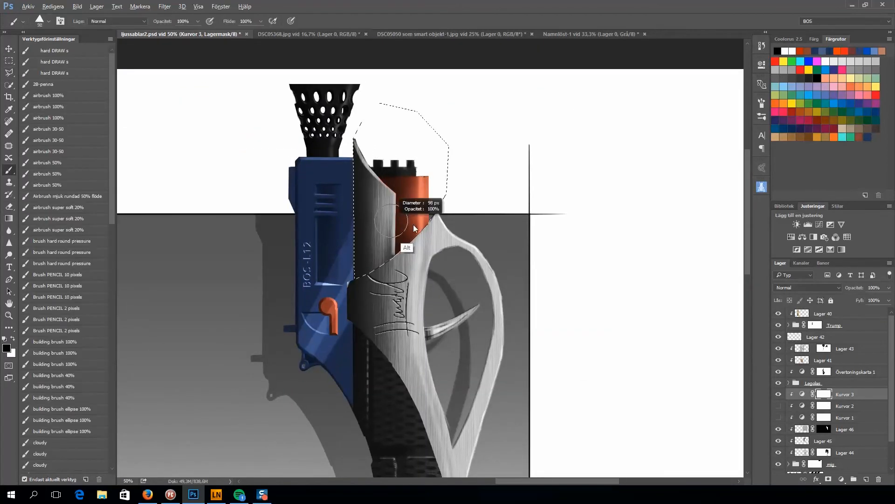
{"action": "left_click", "coordinate": [9, 74]}
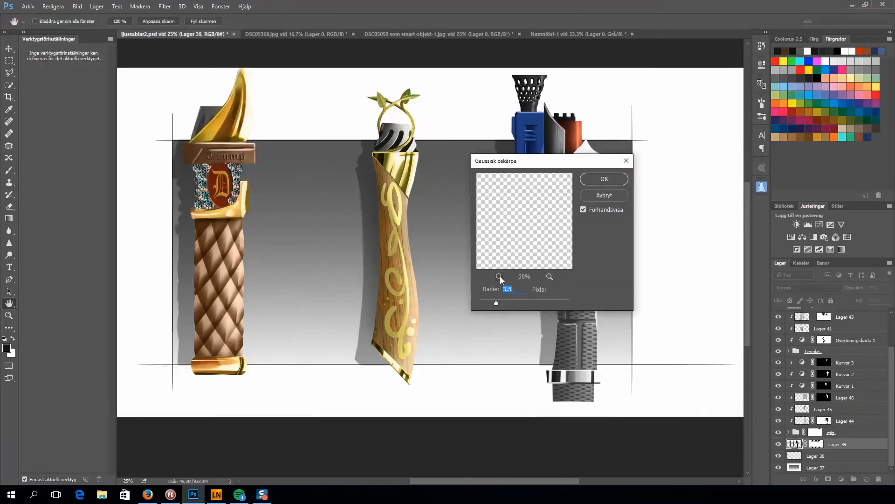
Hand-letter the dated title, D. Trump and Legolas labels and signature, then view full screen
{"action": "left_click", "coordinate": [603, 179]}
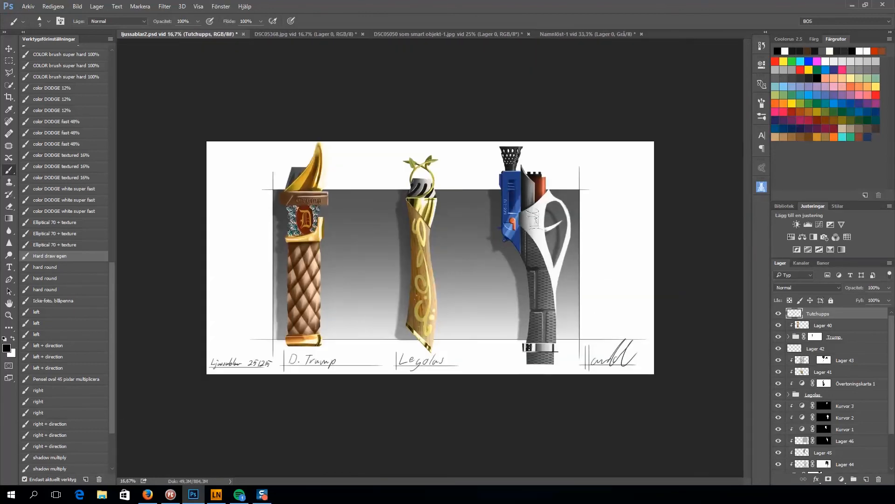
{"action": "key", "text": "f"}
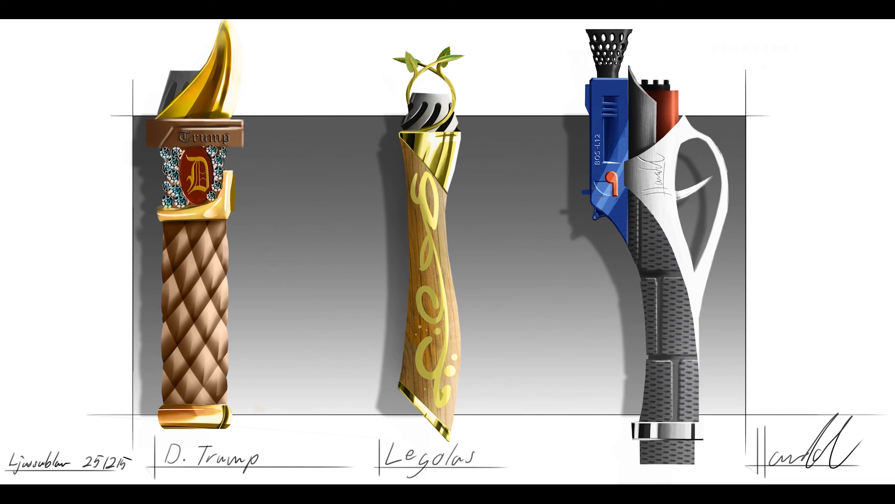